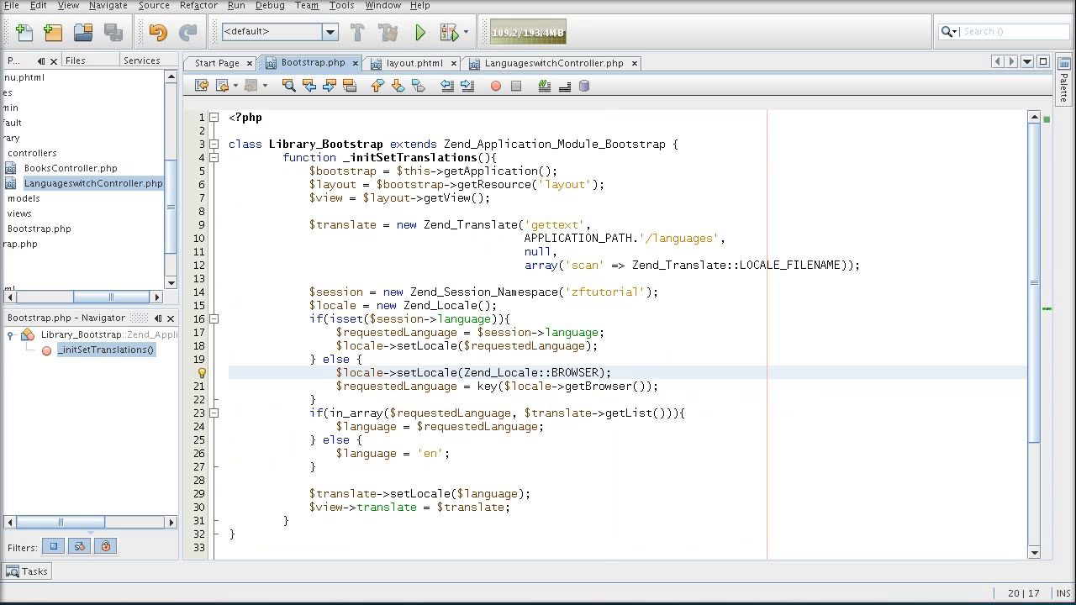
Place the cursor in Bootstrap.php's translation setup and reveal BooksController.php and list.phtml in the project
{"action": "left_click", "coordinate": [597, 346]}
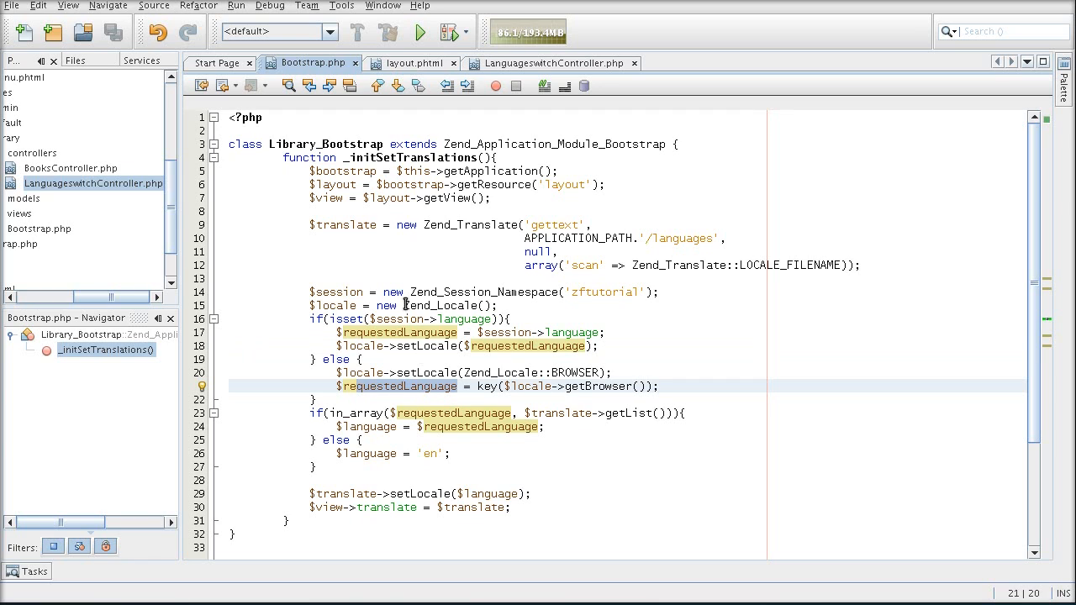
{"action": "left_click", "coordinate": [356, 385]}
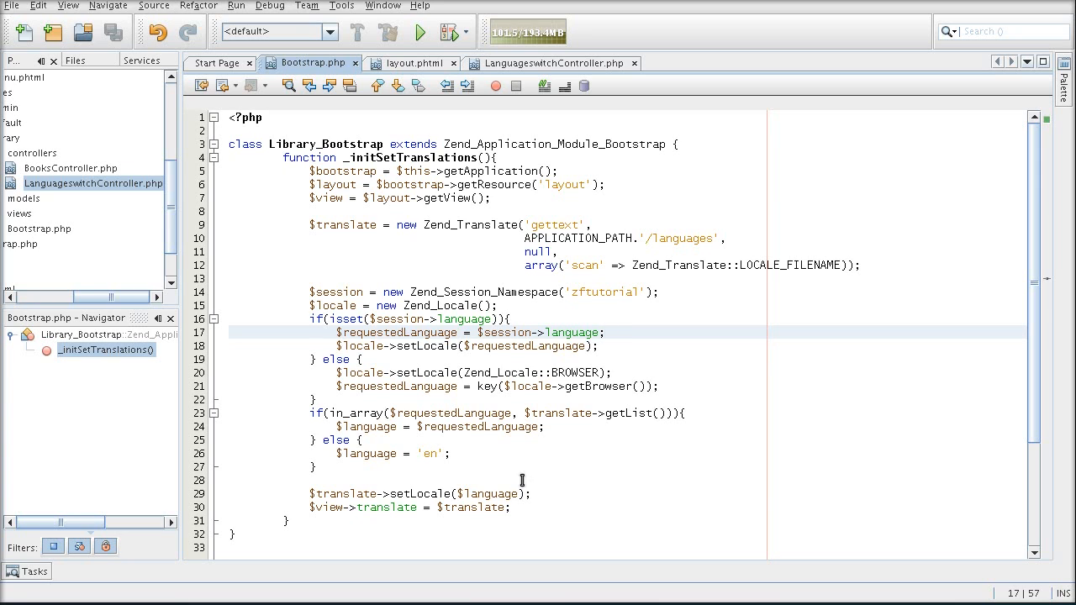
{"action": "left_click", "coordinate": [400, 494]}
{"action": "type", "text": "Zend_Registry::set('locale', $locale);"}
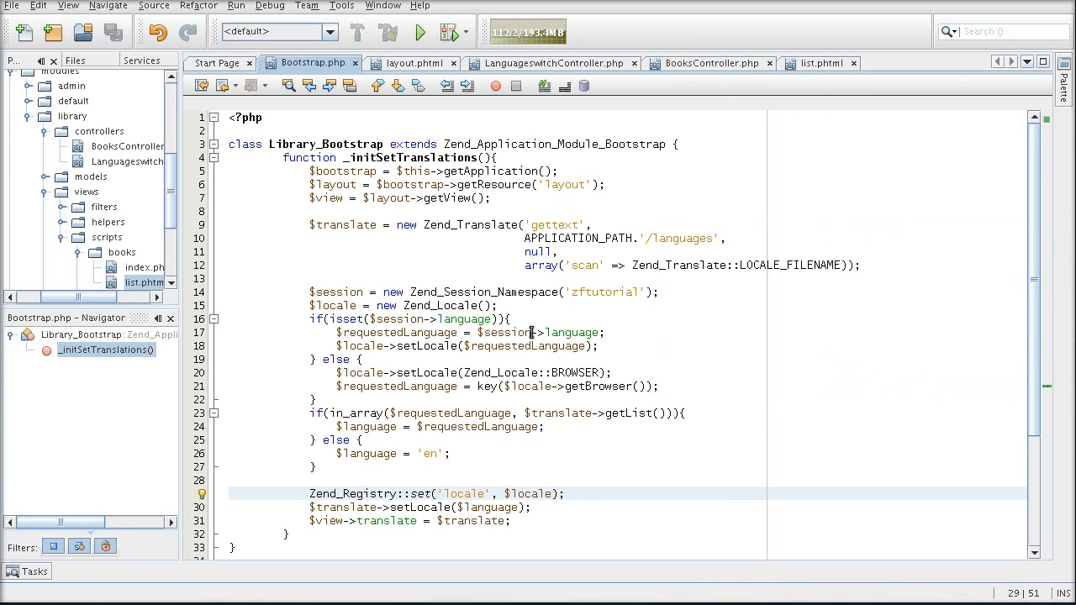
Reformat LibraryAcl.php's indentation with Source > Format
{"action": "scroll", "scroll_direction": "down", "scroll_amount": 3}
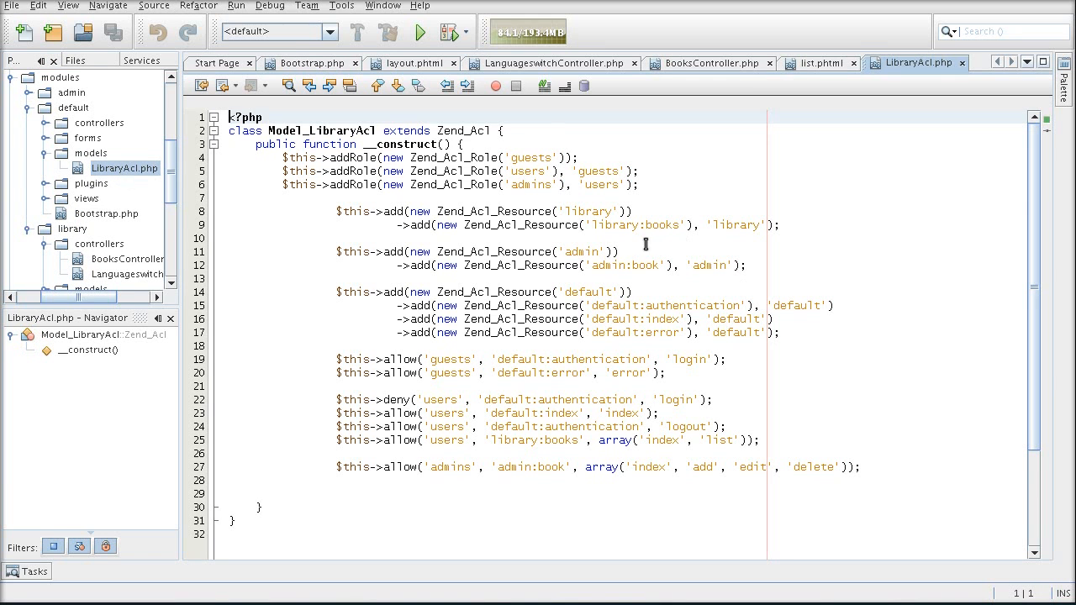
{"action": "left_click", "coordinate": [155, 5]}
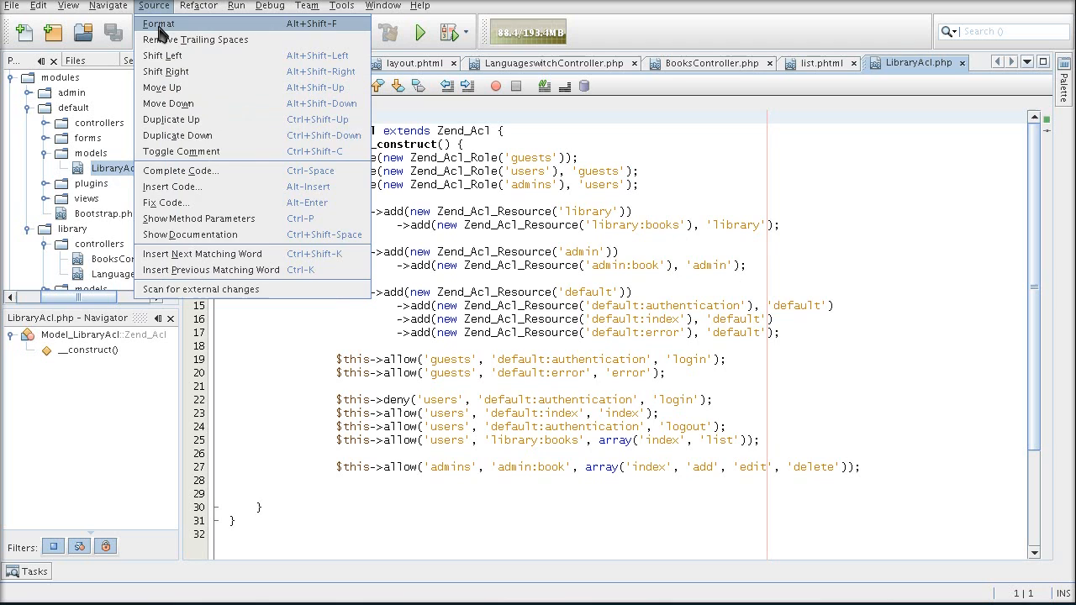
{"action": "left_click", "coordinate": [158, 23]}
{"action": "type", "text": "->add(new );"}
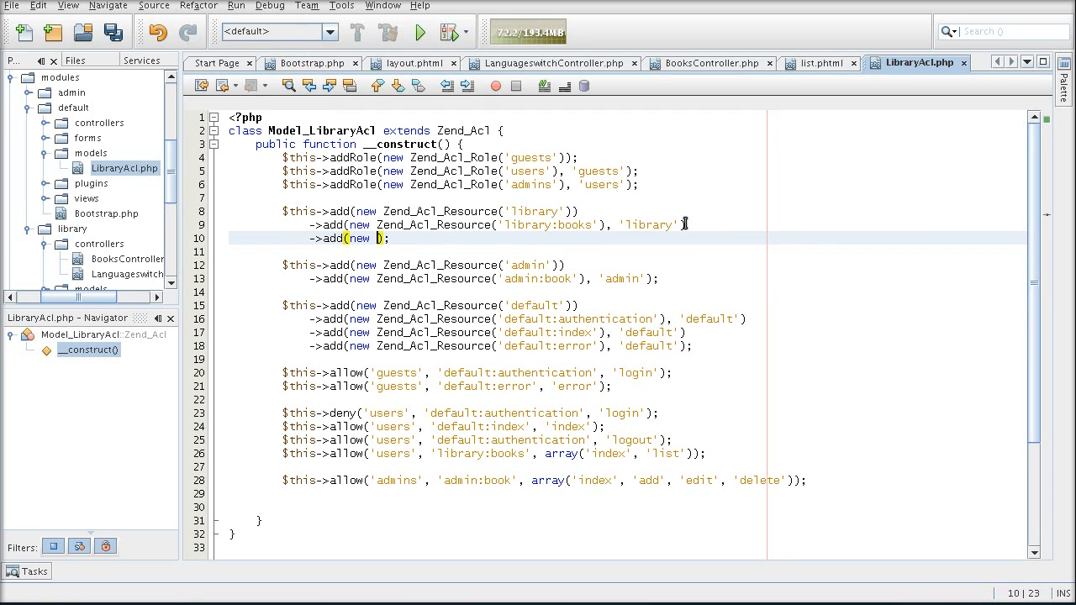
Register a new Zend_Acl_Resource 'library:Languageswitch' under the library resource
{"action": "type", "text": "Zend_Acl_Resource("}
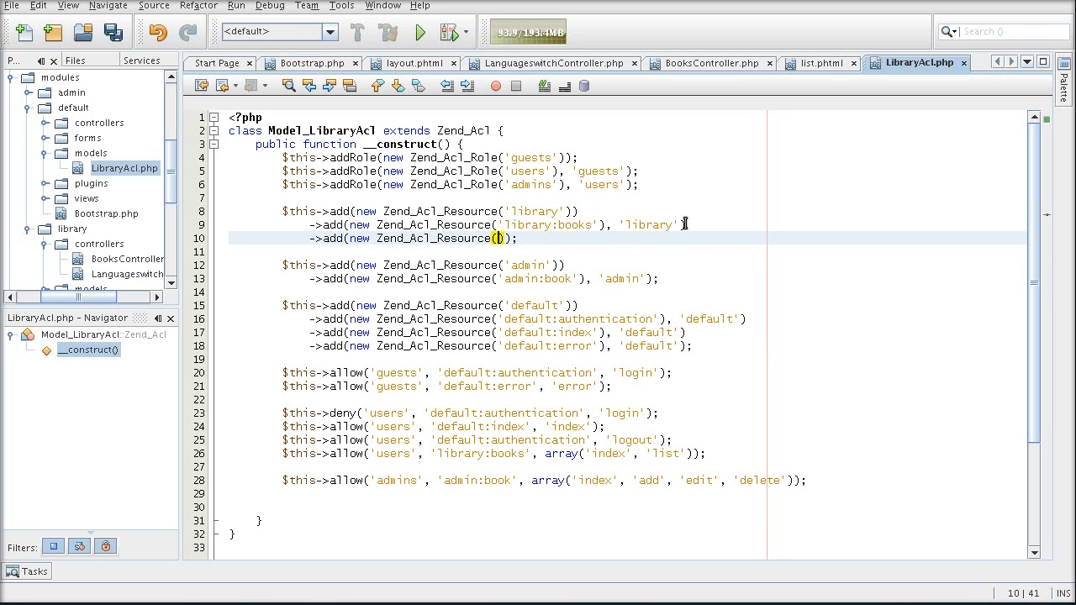
{"action": "type", "text": "library:'"}
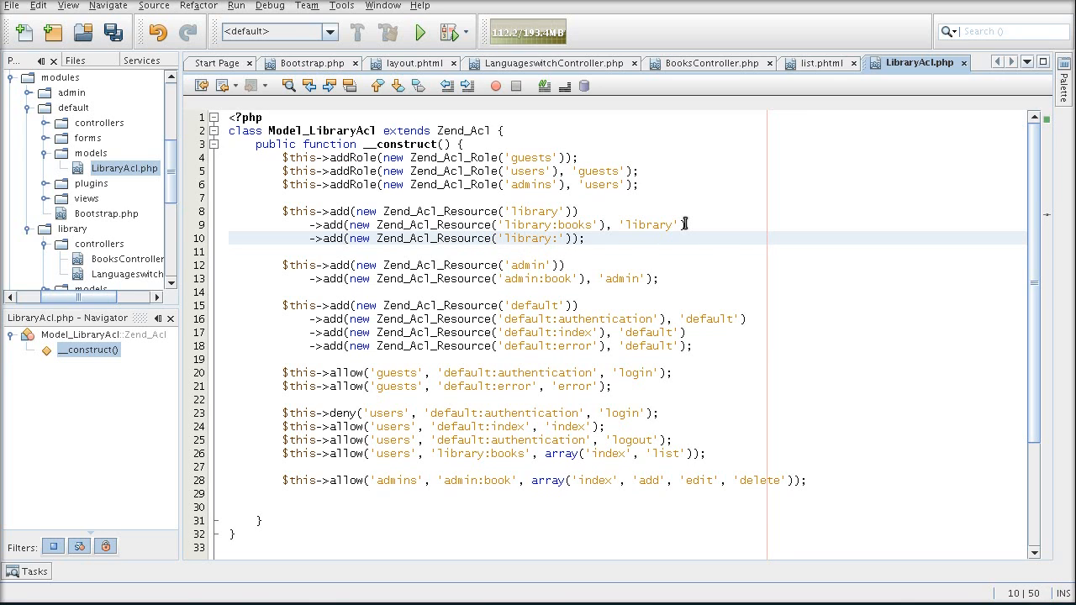
{"action": "type", "text": "Languages"}
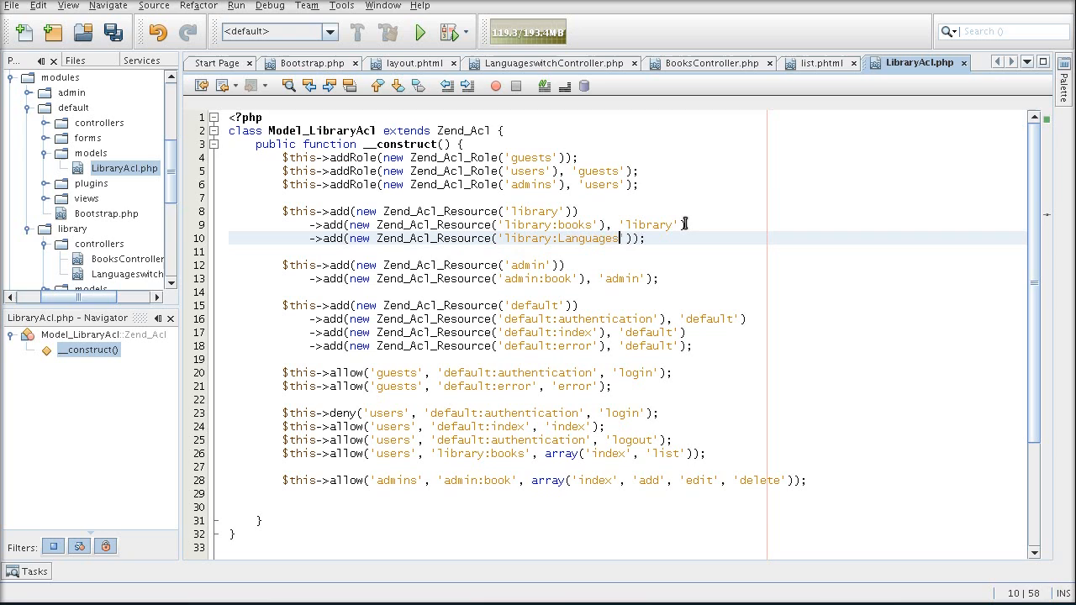
{"action": "type", "text": "witch"}
{"action": "left_click", "coordinate": [628, 400]}
{"action": "type", "text": "$this-"}
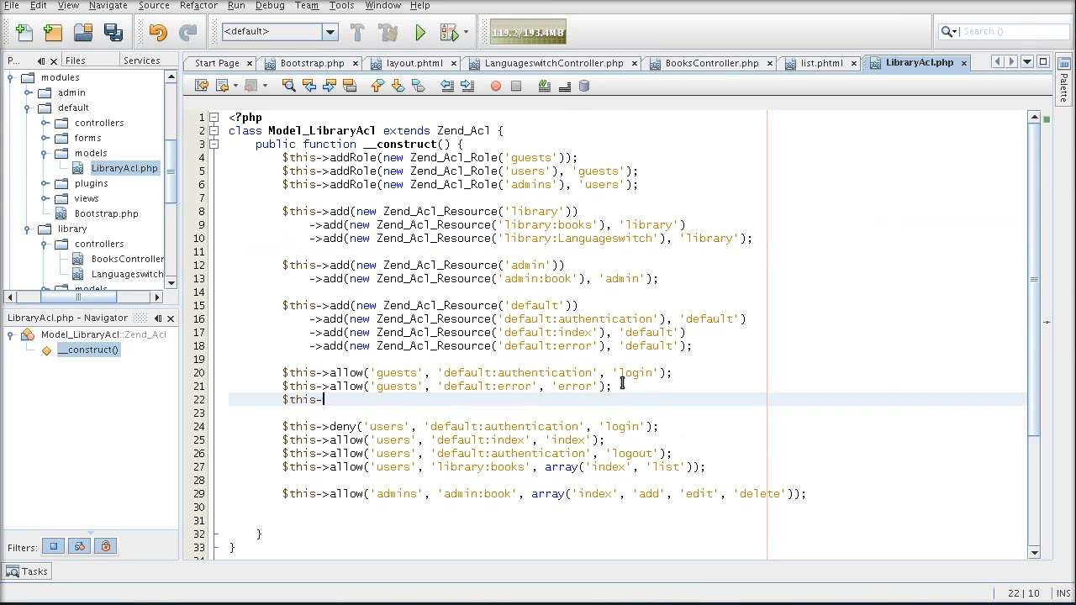
Write $this->allow('guest', 'library:Languageswitch', ...) granting guests the language switch
{"action": "type", "text": "allow("}
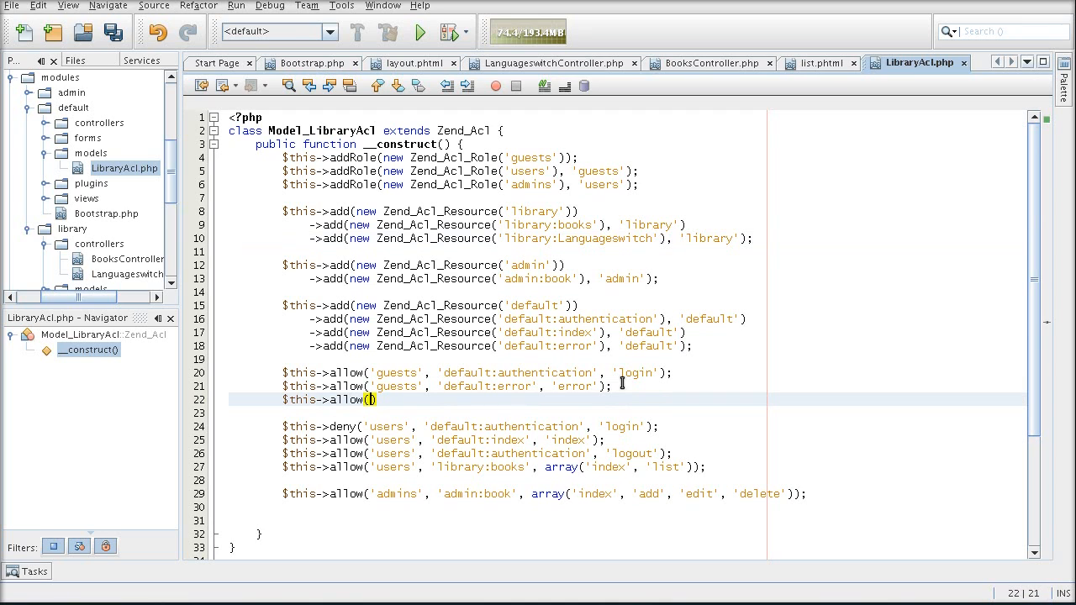
{"action": "type", "text": "'guest', '"}
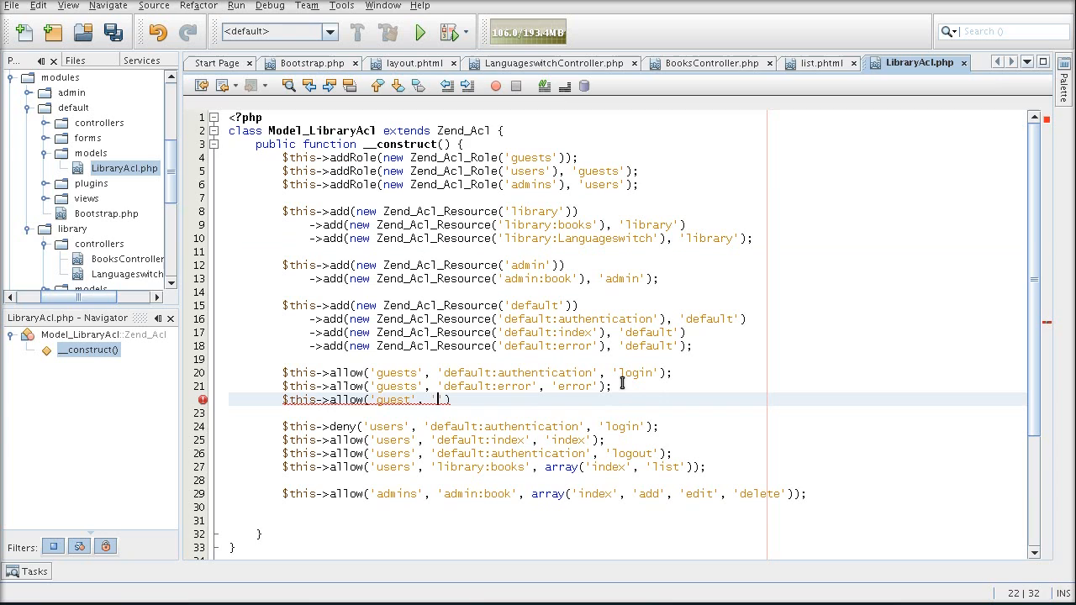
{"action": "type", "text": "'library')"}
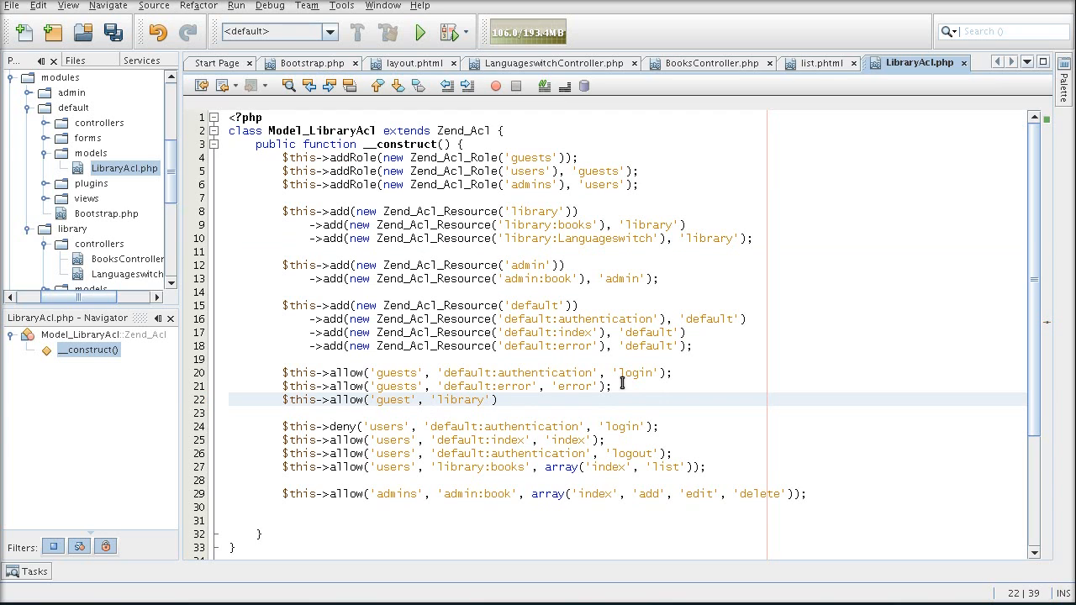
{"action": "type", "text": ";"}
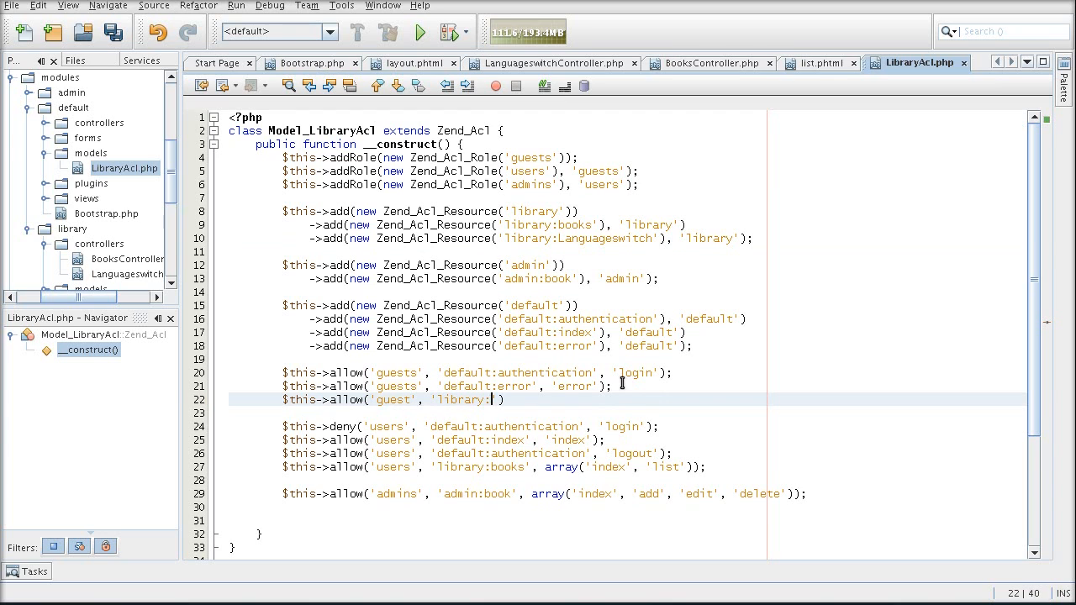
{"action": "type", "text": "Language"}
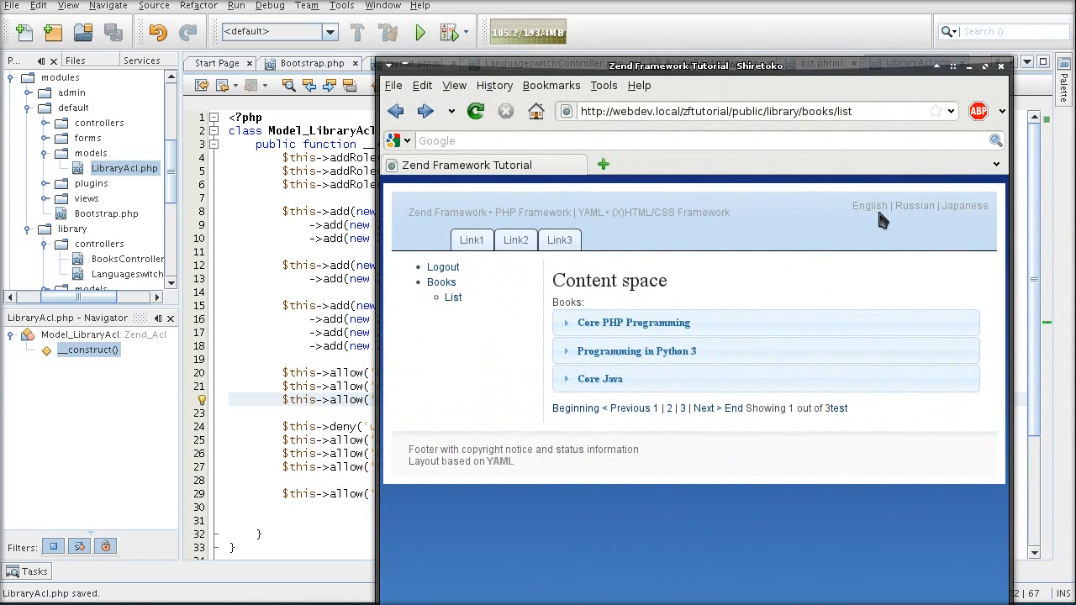
Switch to English, fix the Languageswitch controller, reload until the books list returns, then reach browser preferences
{"action": "left_click", "coordinate": [868, 205]}
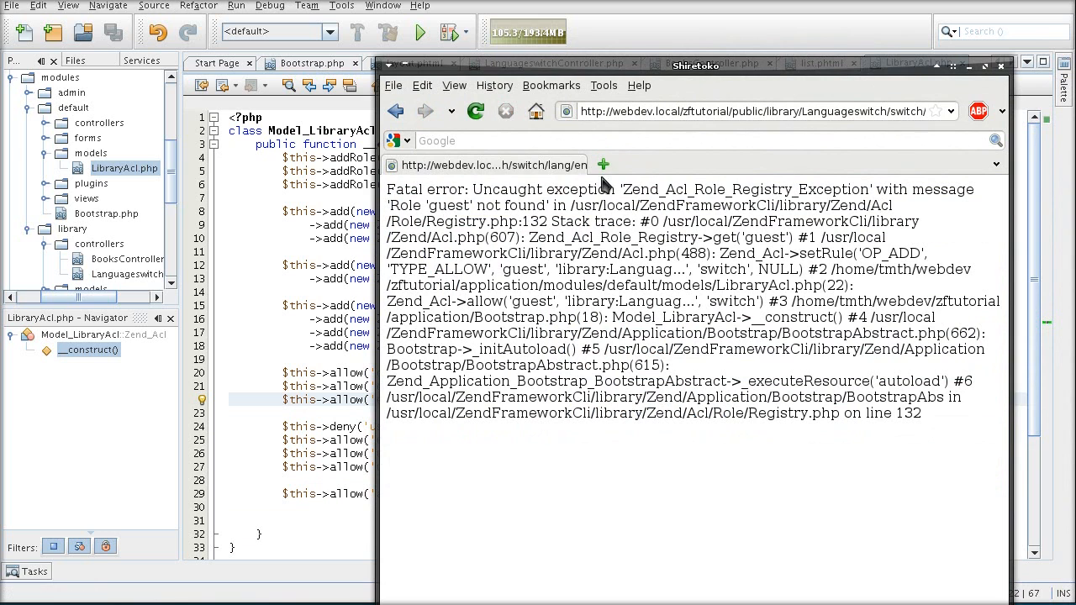
{"action": "mouse_move", "coordinate": [652, 87]}
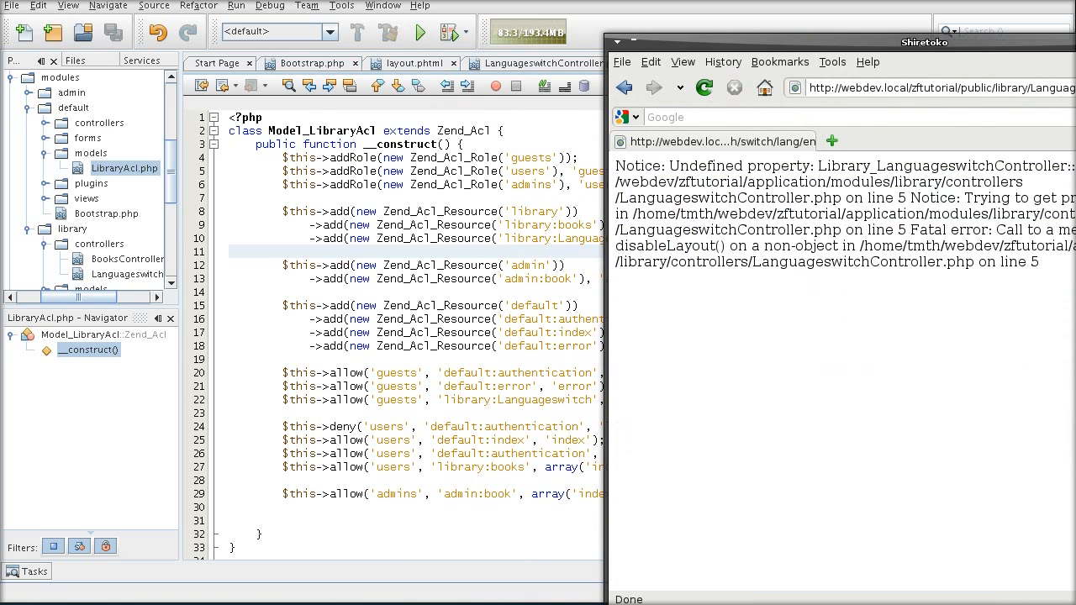
{"action": "left_click", "coordinate": [538, 64]}
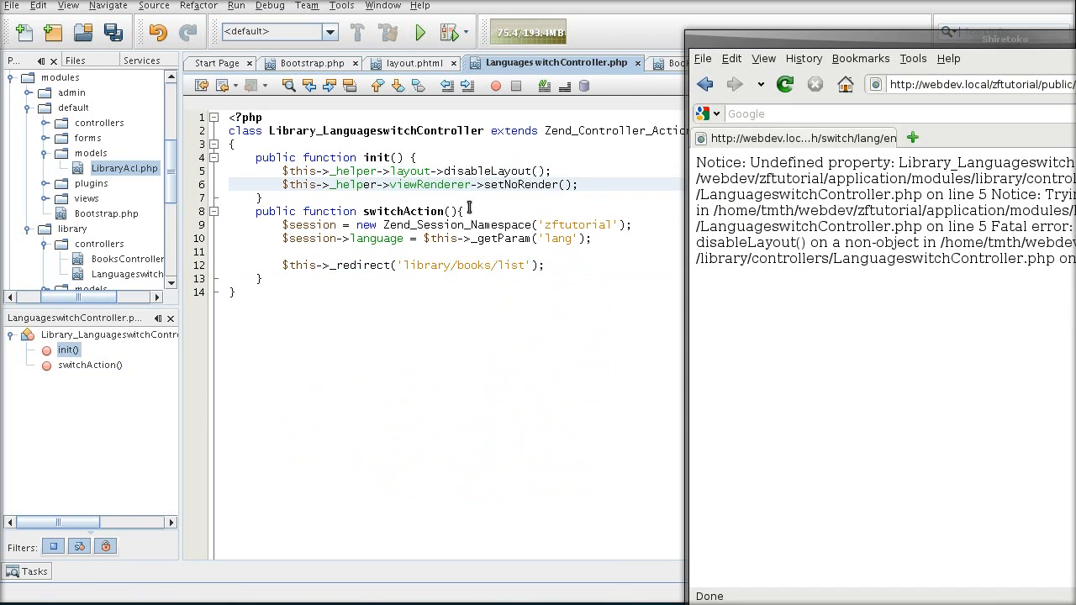
{"action": "left_click", "coordinate": [784, 84]}
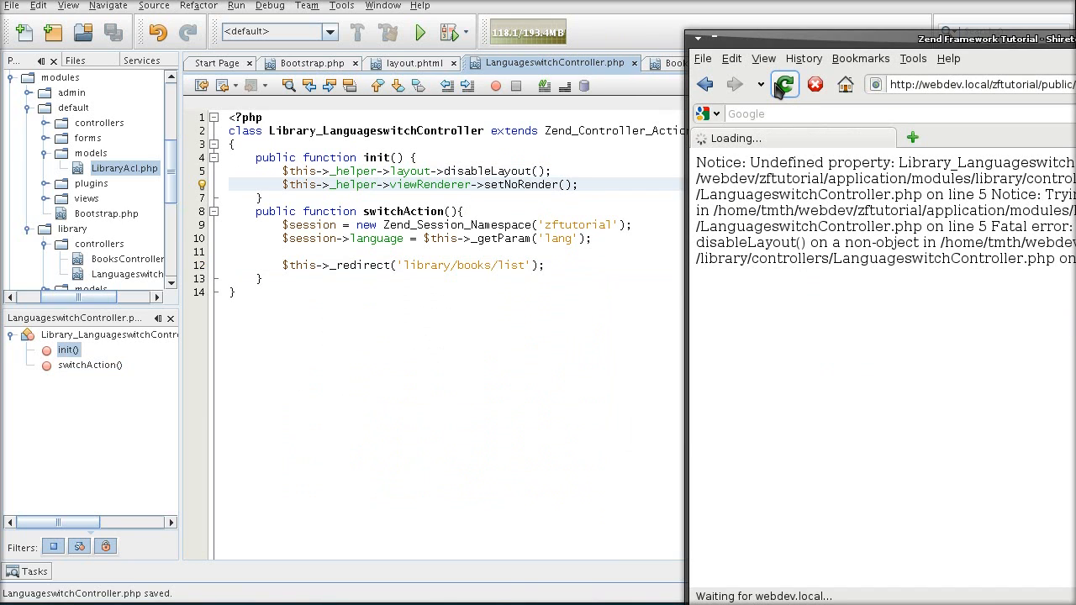
{"action": "left_click", "coordinate": [784, 84]}
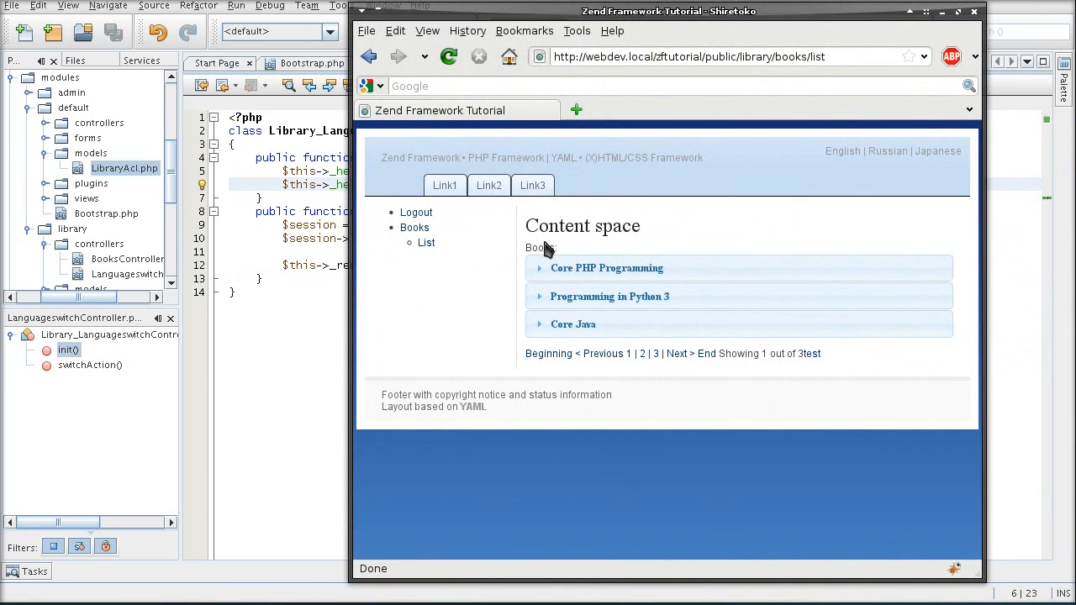
{"action": "left_click", "coordinate": [887, 151]}
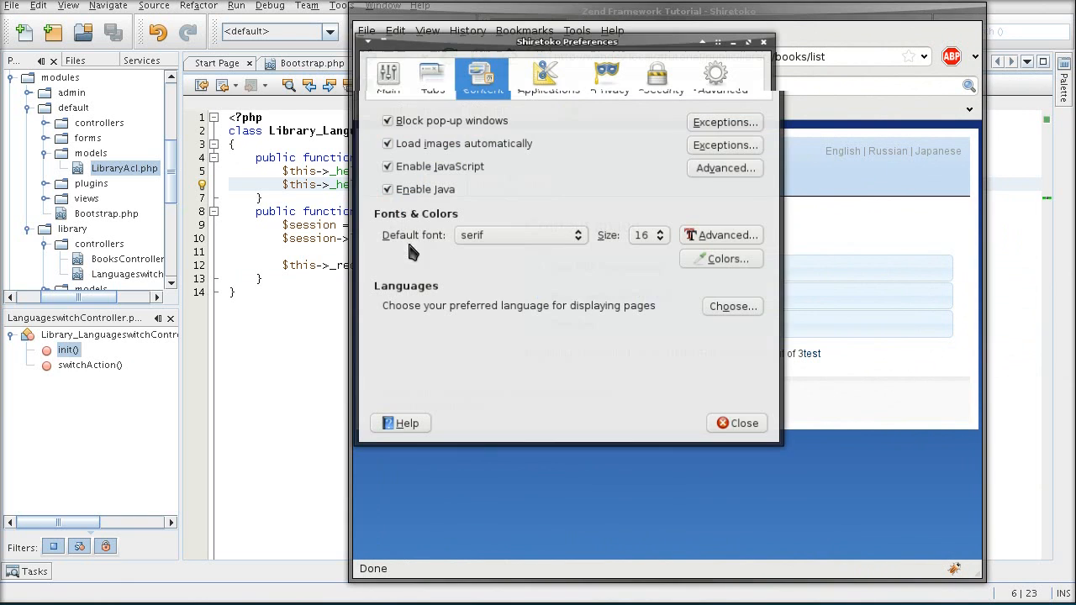
Make Russian the top preferred web-page language in Shiretoko's Content > Languages settings
{"action": "left_click", "coordinate": [733, 306]}
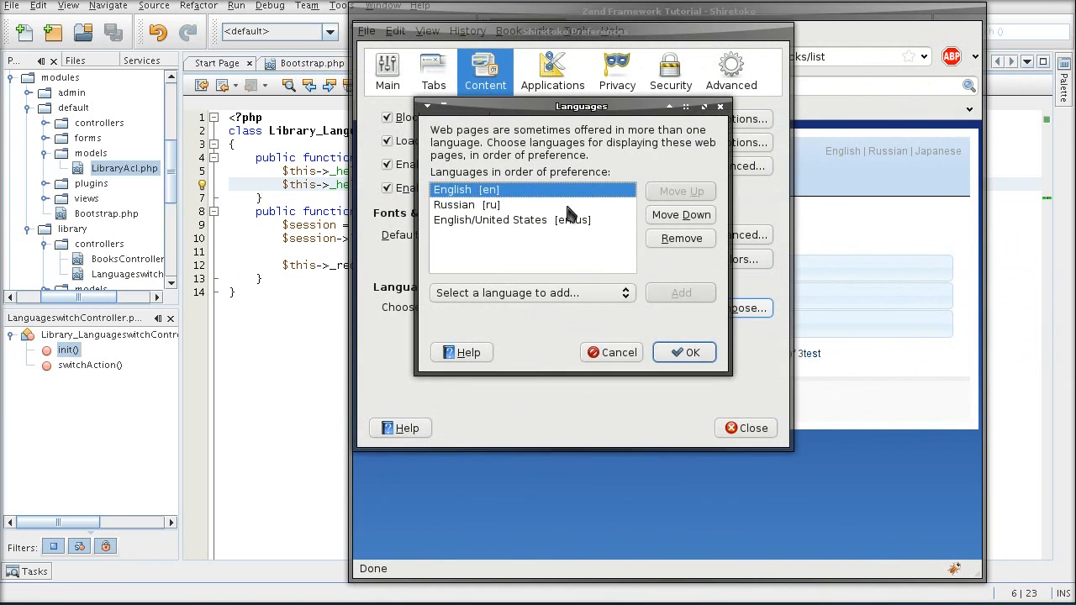
{"action": "mouse_move", "coordinate": [535, 118]}
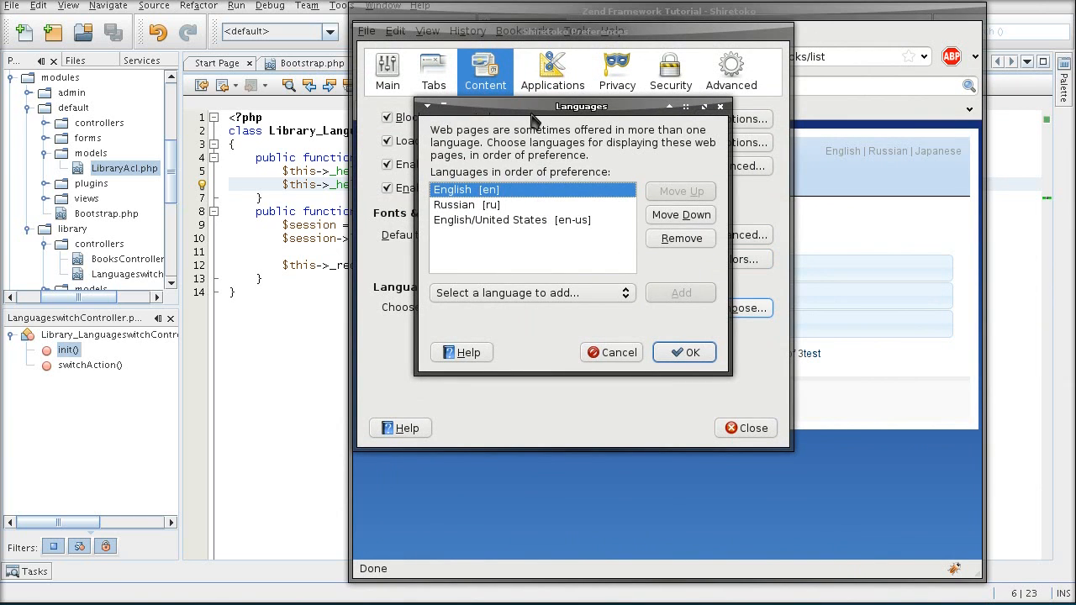
{"action": "mouse_move", "coordinate": [503, 183]}
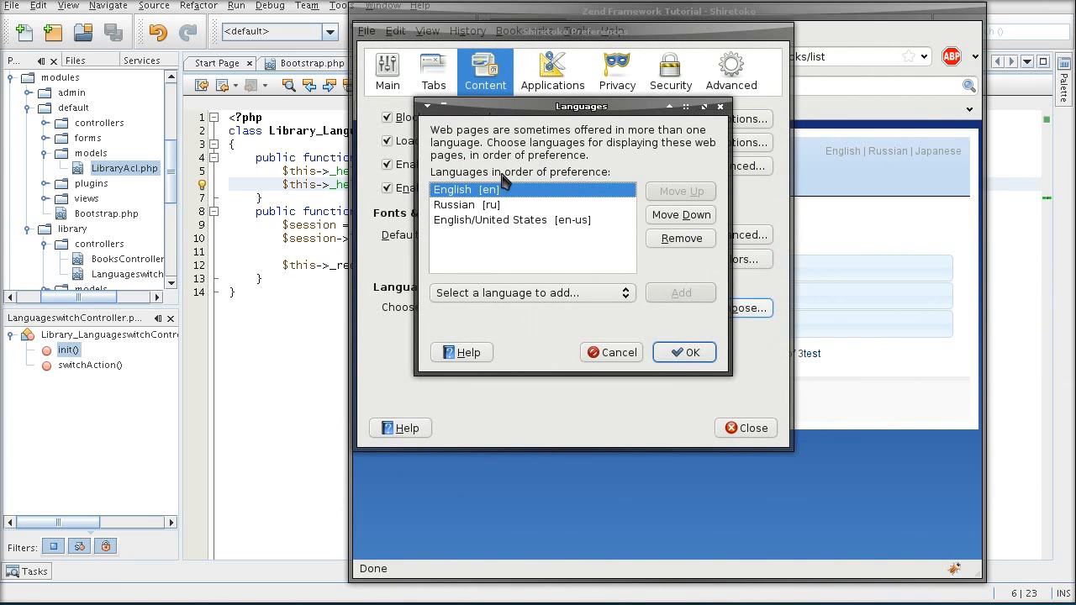
{"action": "mouse_move", "coordinate": [463, 195]}
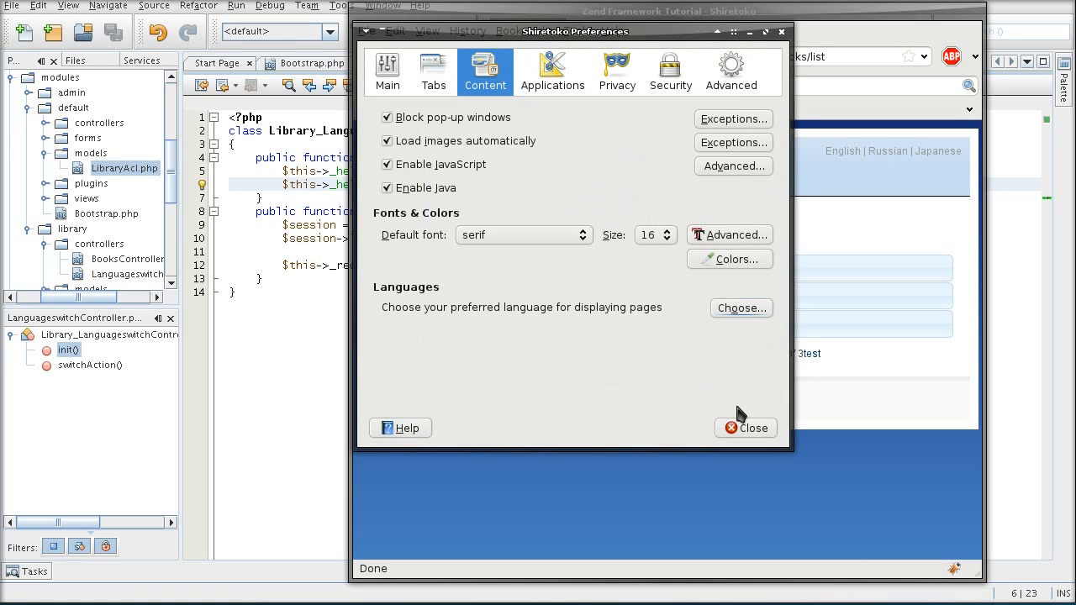
{"action": "left_click", "coordinate": [745, 428]}
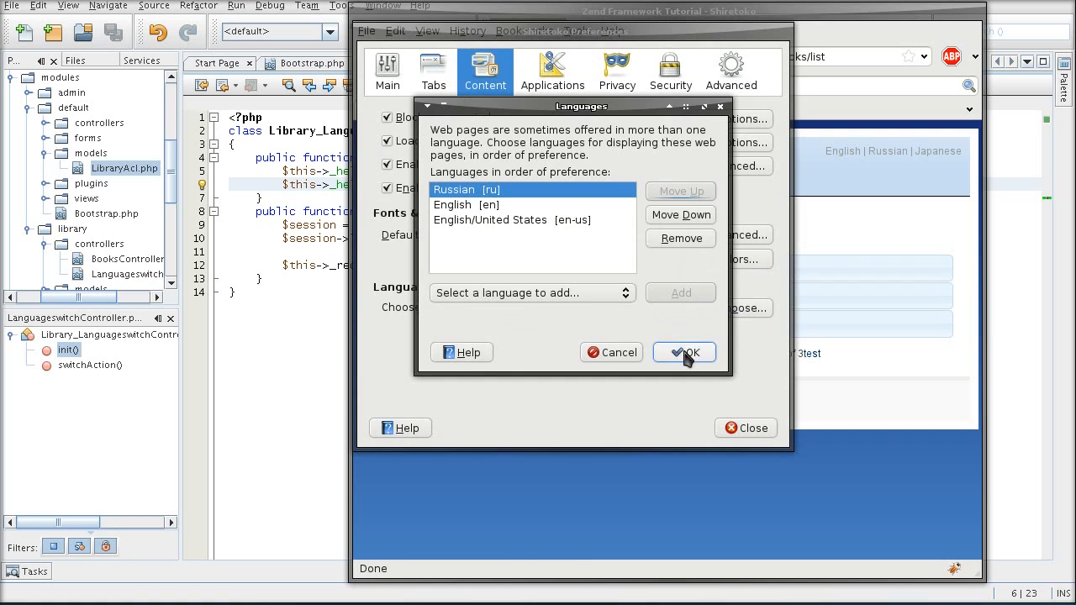
{"action": "left_click", "coordinate": [683, 353]}
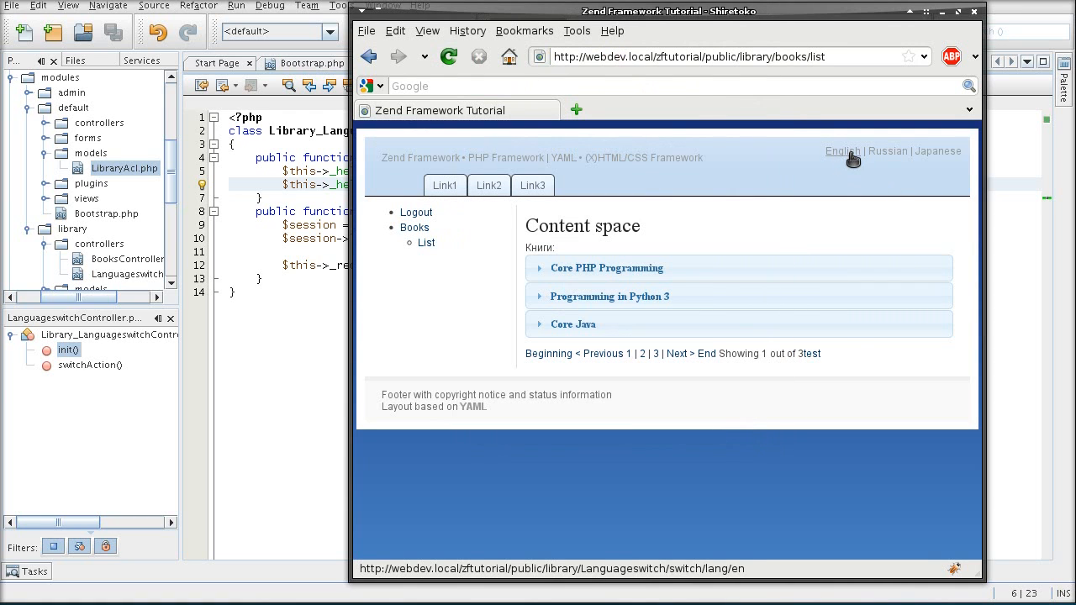
Switch the book list page via the English and Japanese links
{"action": "left_click", "coordinate": [842, 151]}
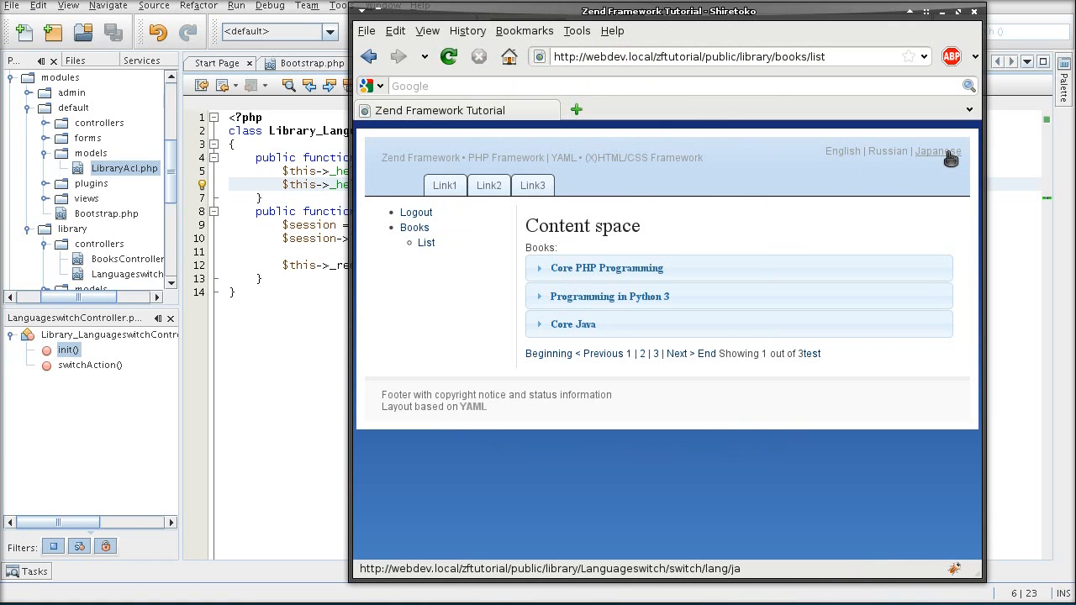
{"action": "left_click", "coordinate": [938, 151]}
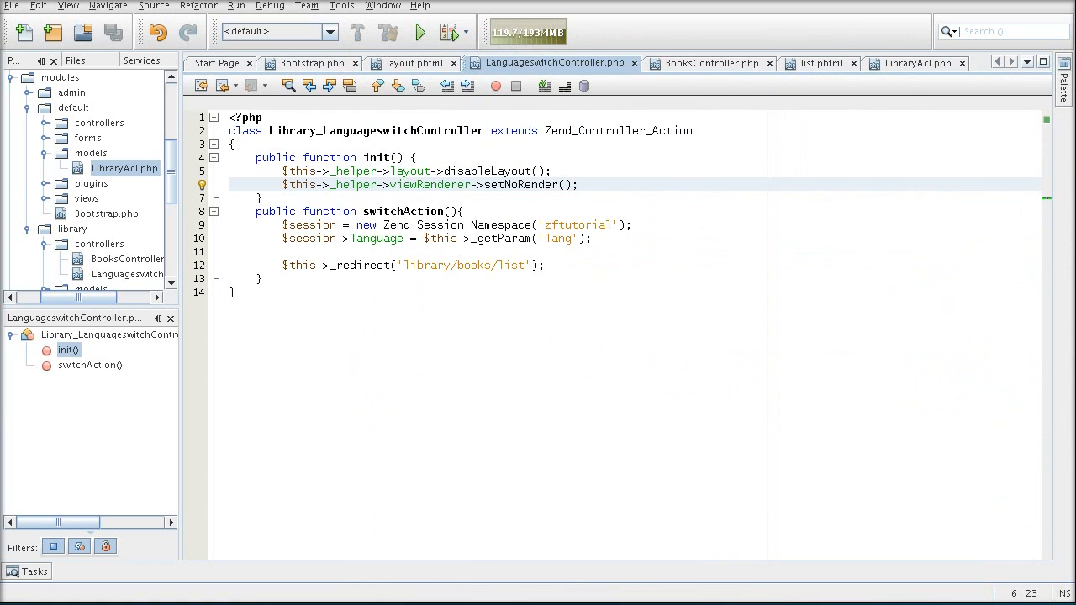
{"action": "left_click", "coordinate": [311, 62]}
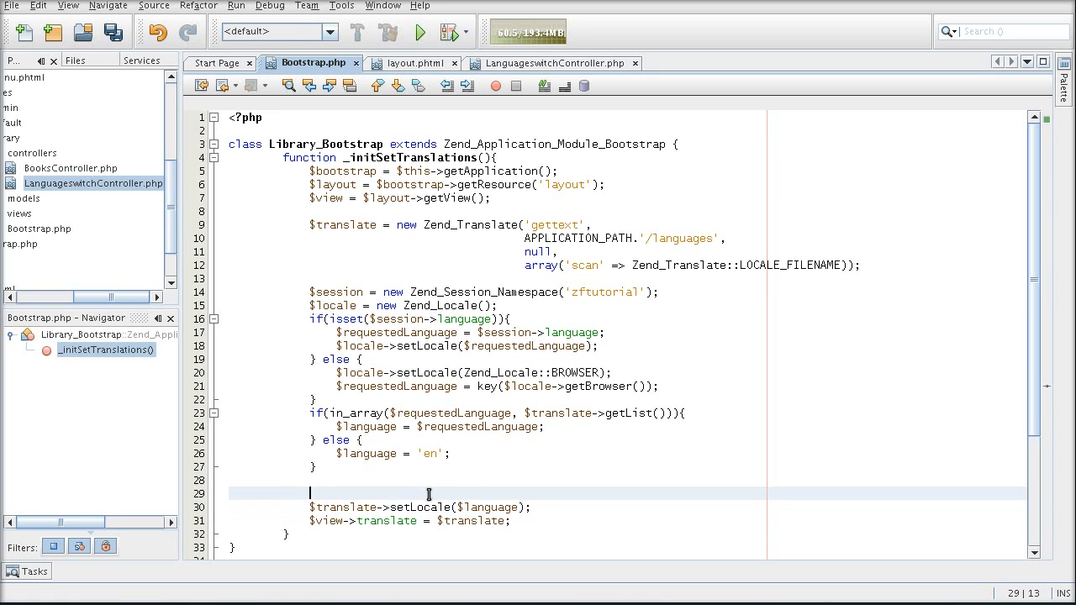
Write Zend_Registry::set('locale', $locale); on the blank Bootstrap.php line
{"action": "type", "text": "Zend_Re"}
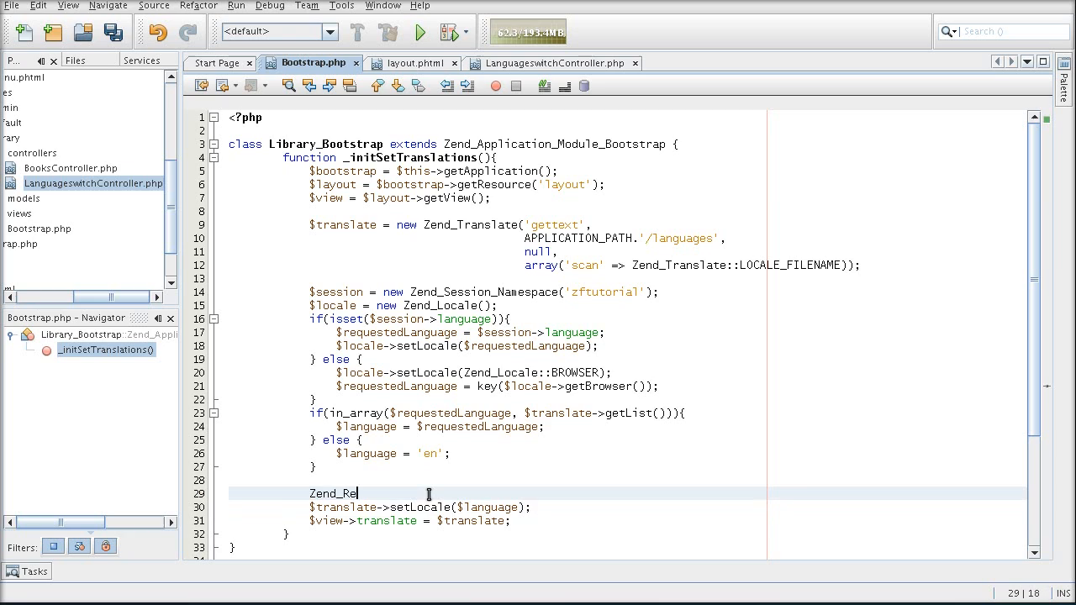
{"action": "type", "text": "gistry()"}
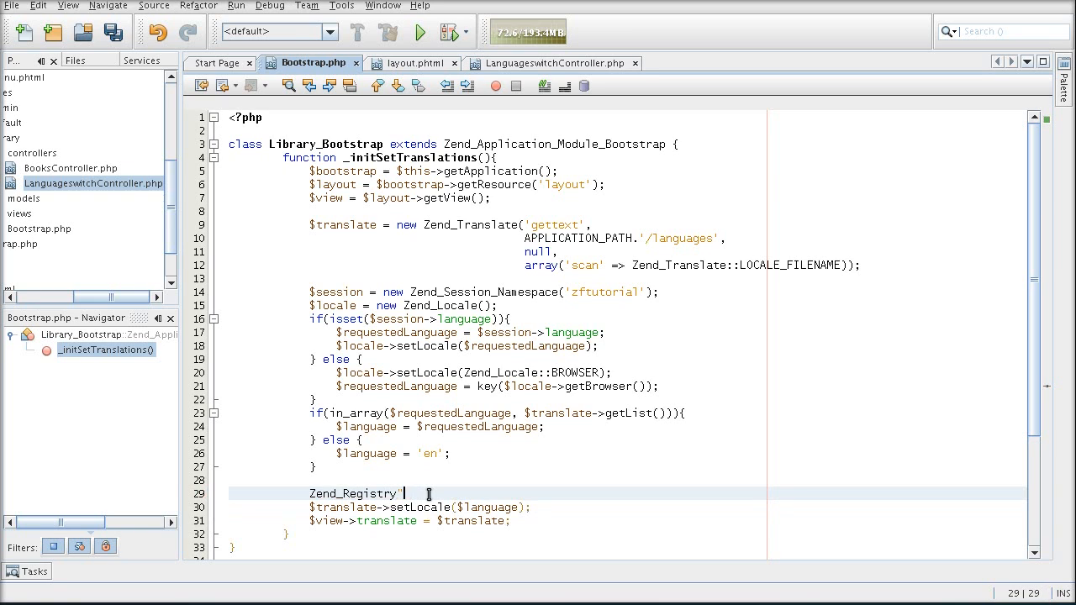
{"action": "type", "text": "::set"}
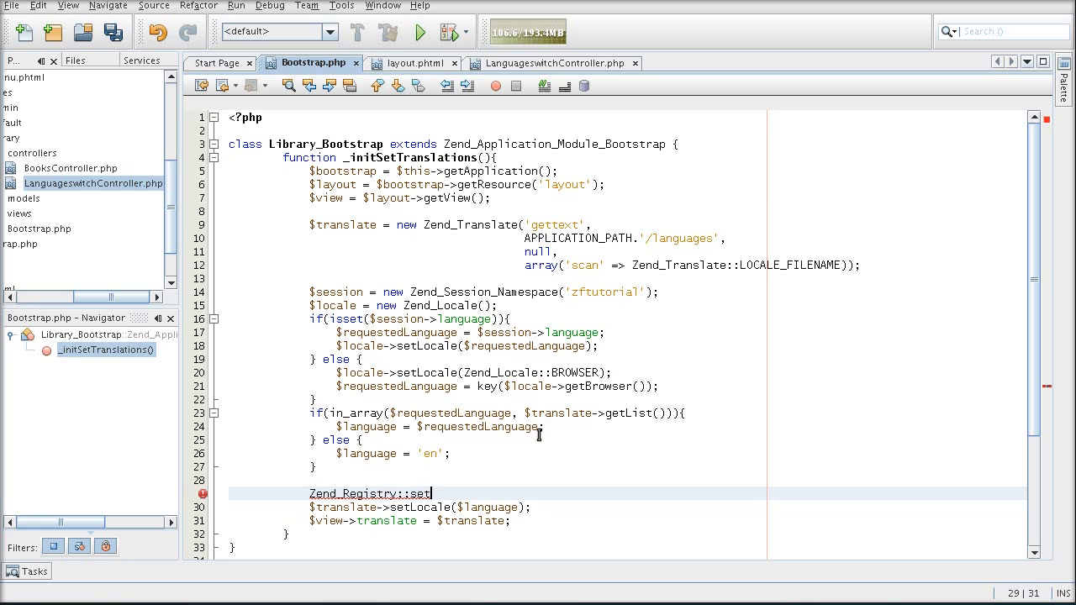
{"action": "type", "text": "('locale"}
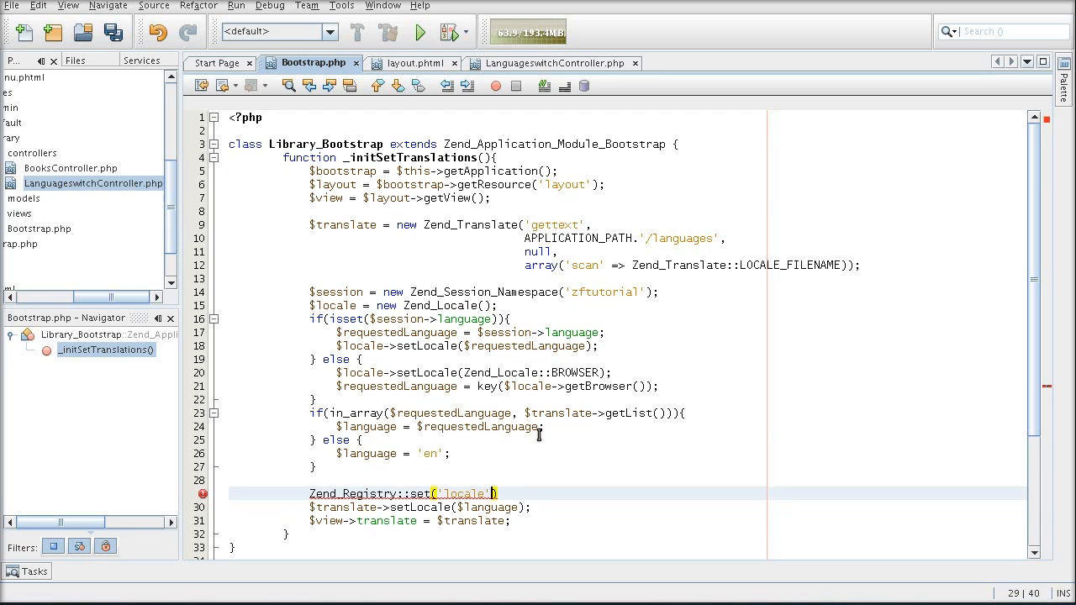
{"action": "type", "text": ", $"}
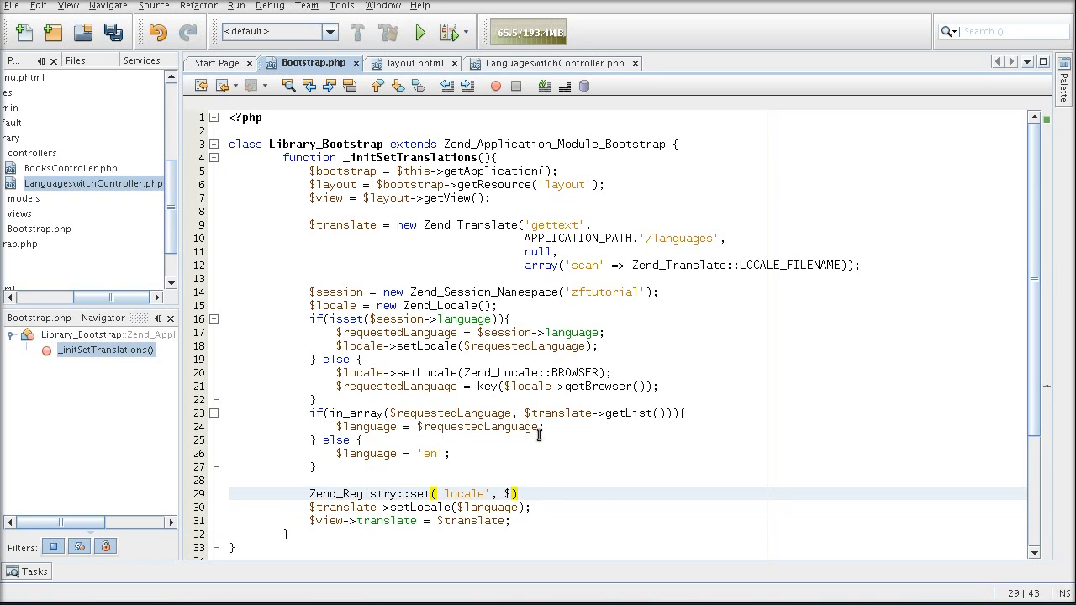
{"action": "type", "text": "locale"}
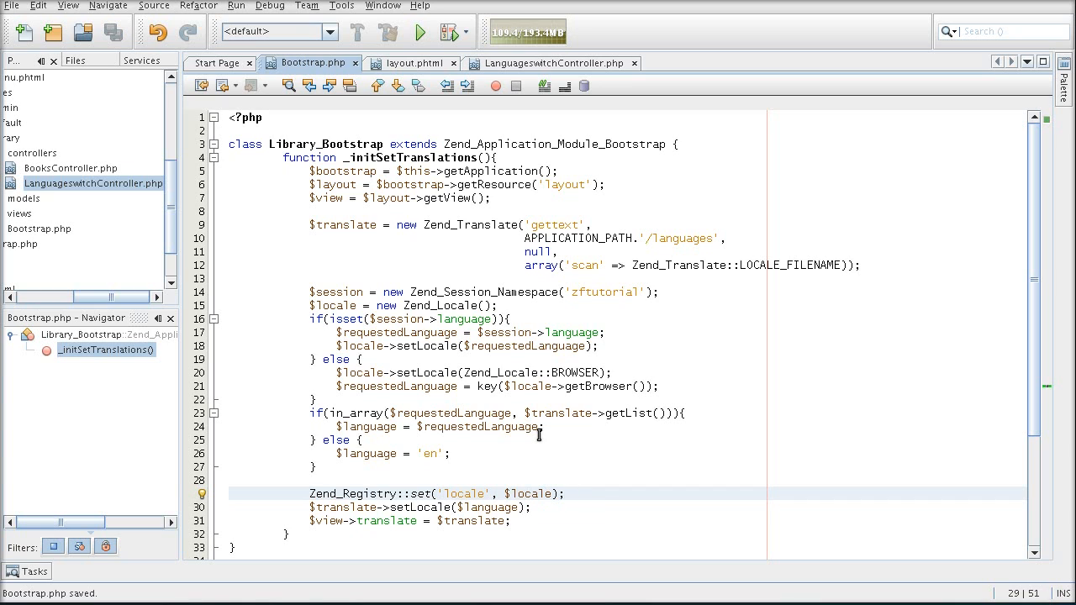
{"action": "mouse_move", "coordinate": [558, 451]}
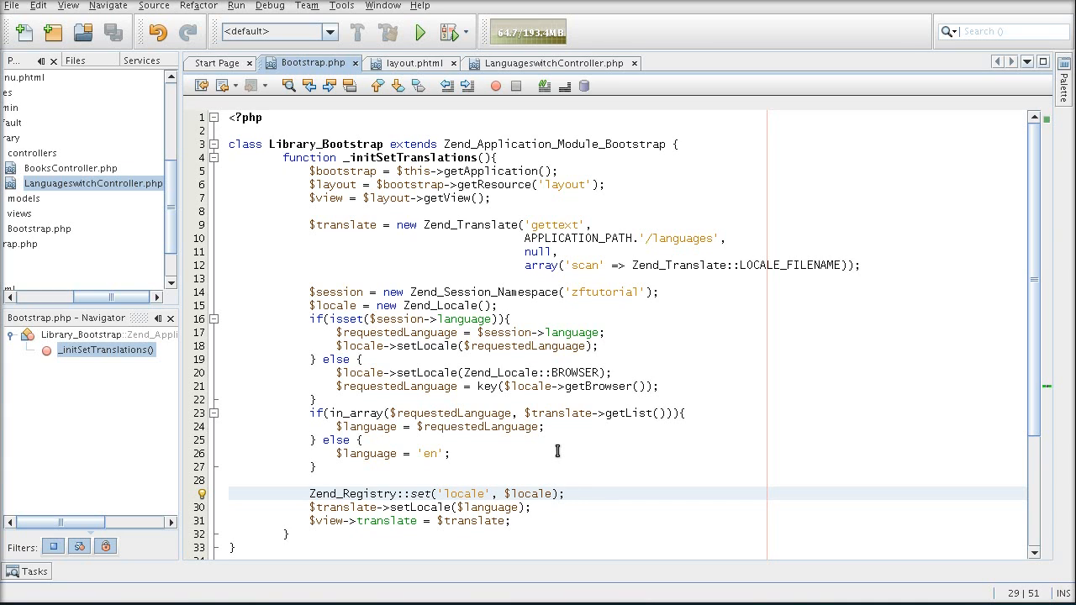
Expand library > controllers and open BooksController.php at listAction
{"action": "left_click", "coordinate": [563, 494]}
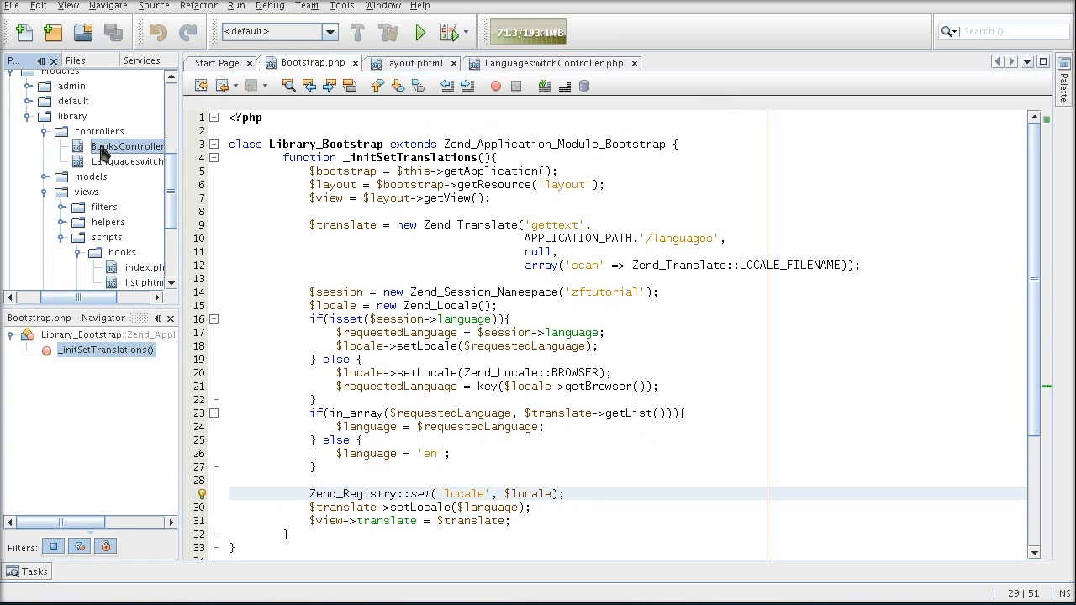
{"action": "double_click", "coordinate": [128, 144]}
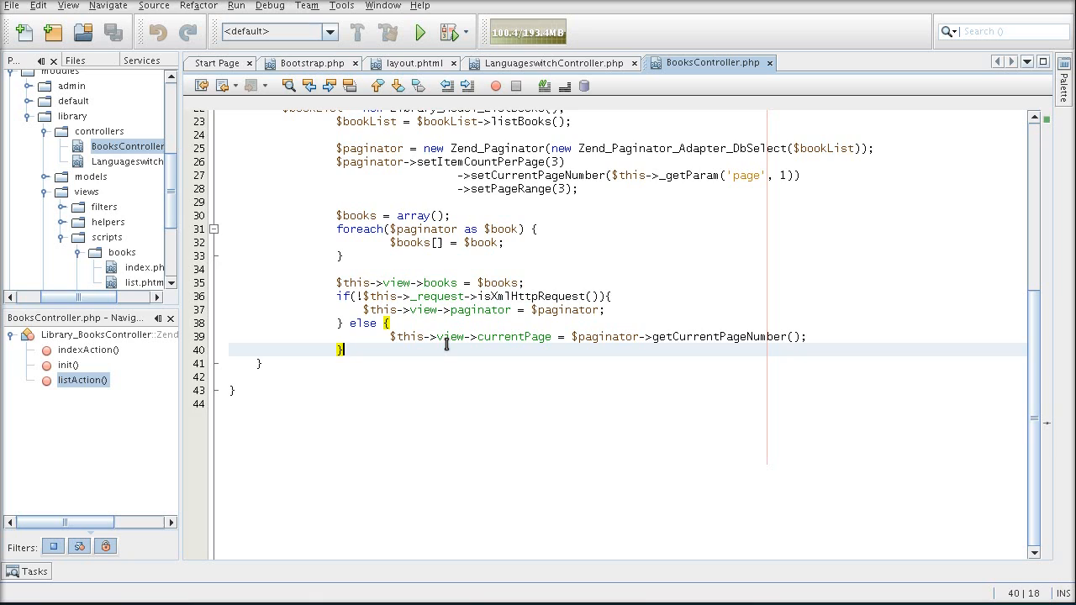
Start a new $number line at the end of listAction
{"action": "key", "text": "enter"}
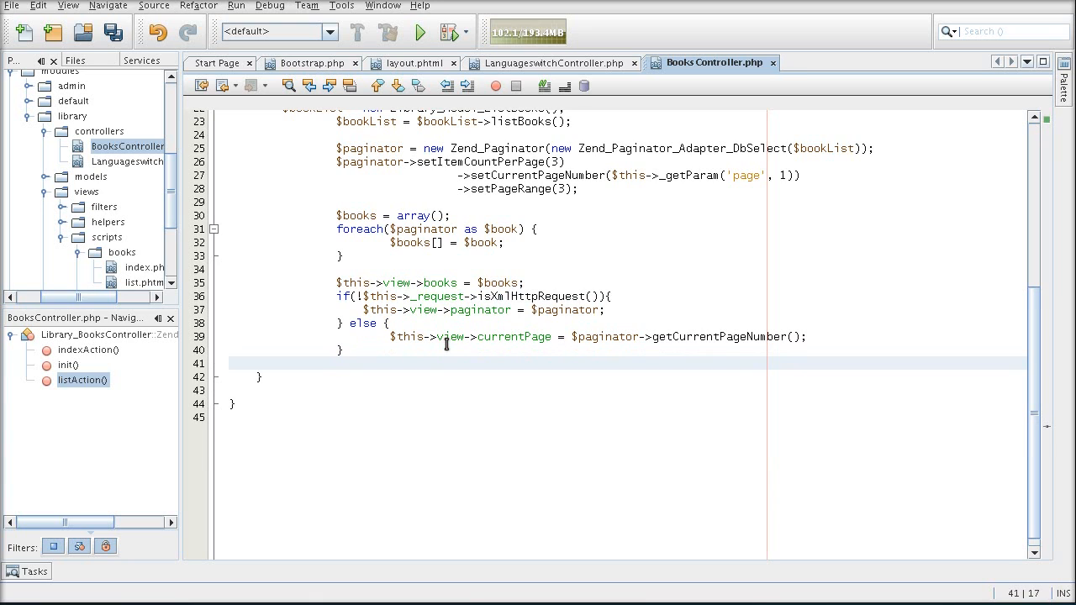
{"action": "type", "text": "$"}
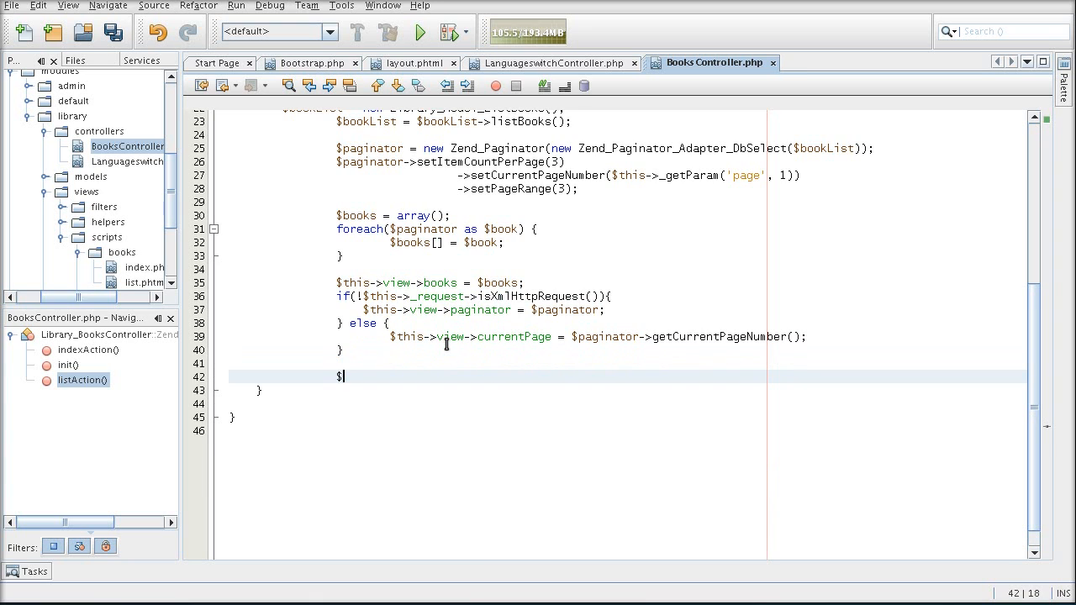
{"action": "type", "text": "number"}
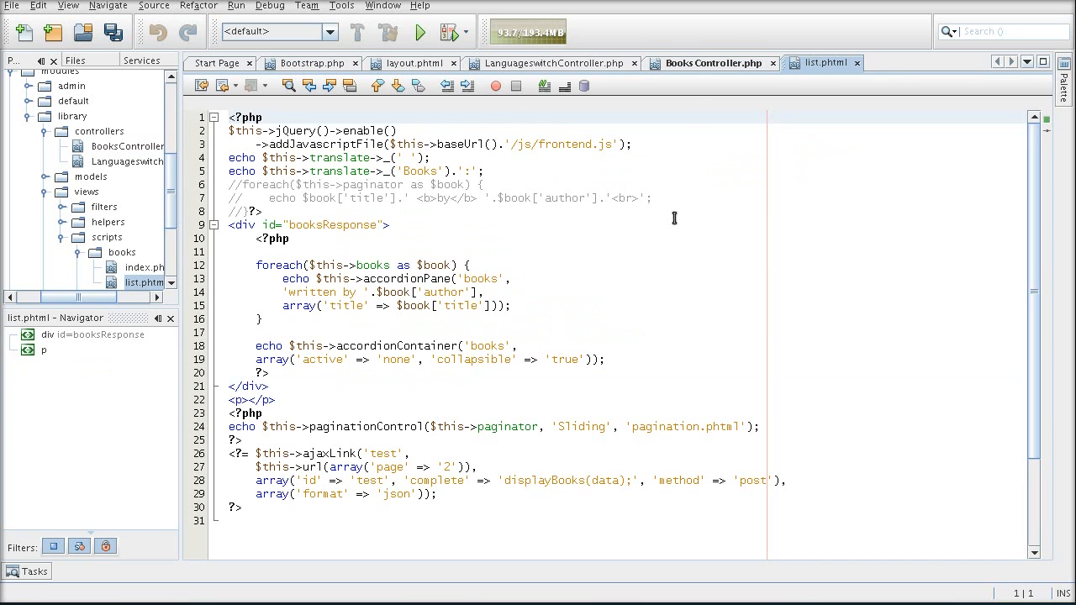
Compare list.phtml with the controller and put the cursor at the end of the $this->view->number line
{"action": "left_click", "coordinate": [709, 64]}
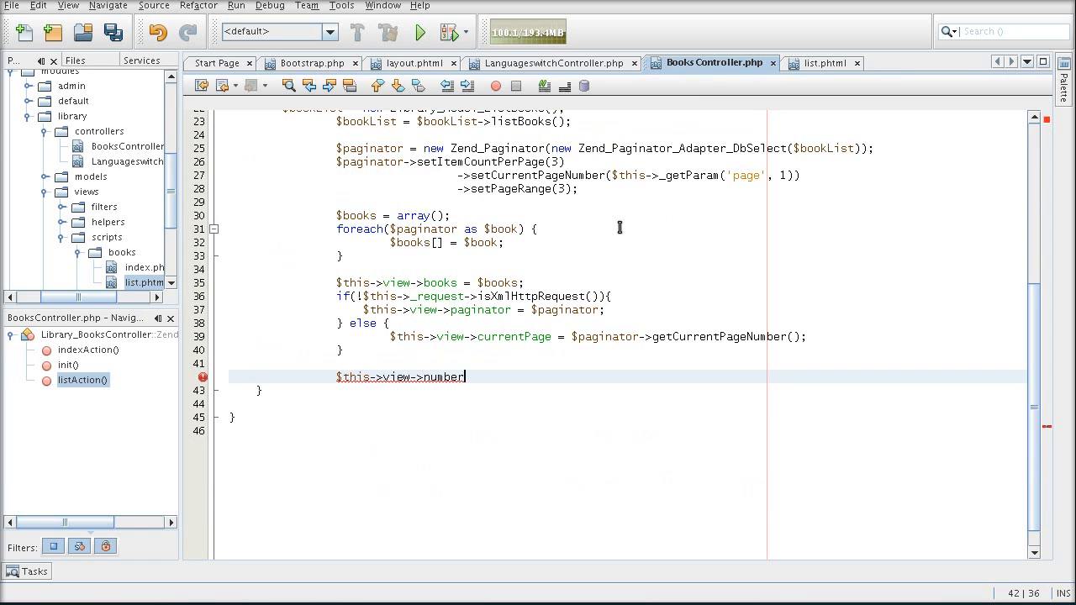
{"action": "left_click", "coordinate": [824, 62]}
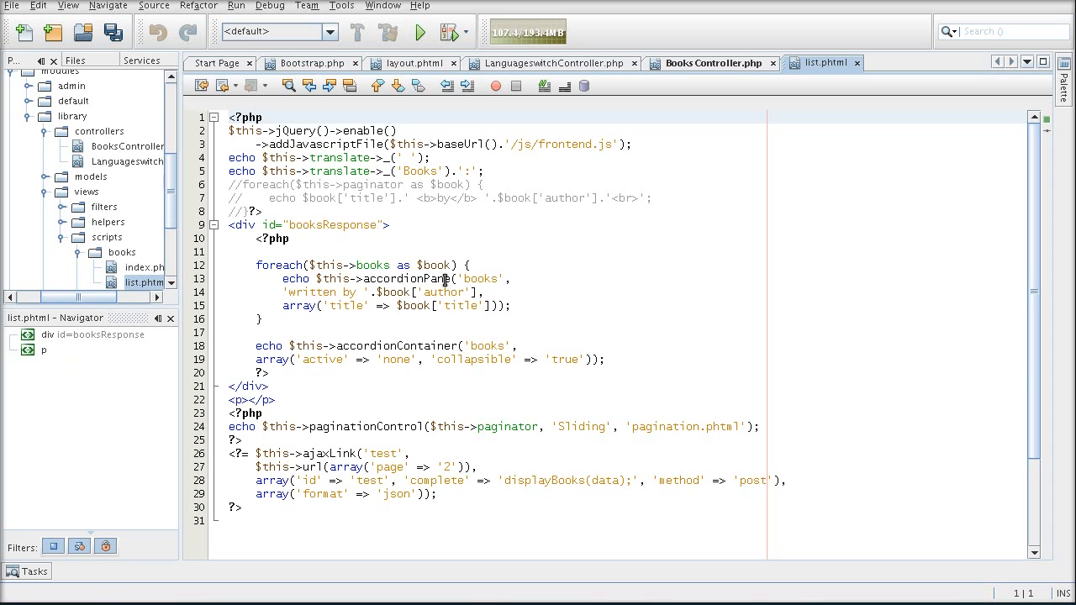
{"action": "left_click", "coordinate": [711, 62]}
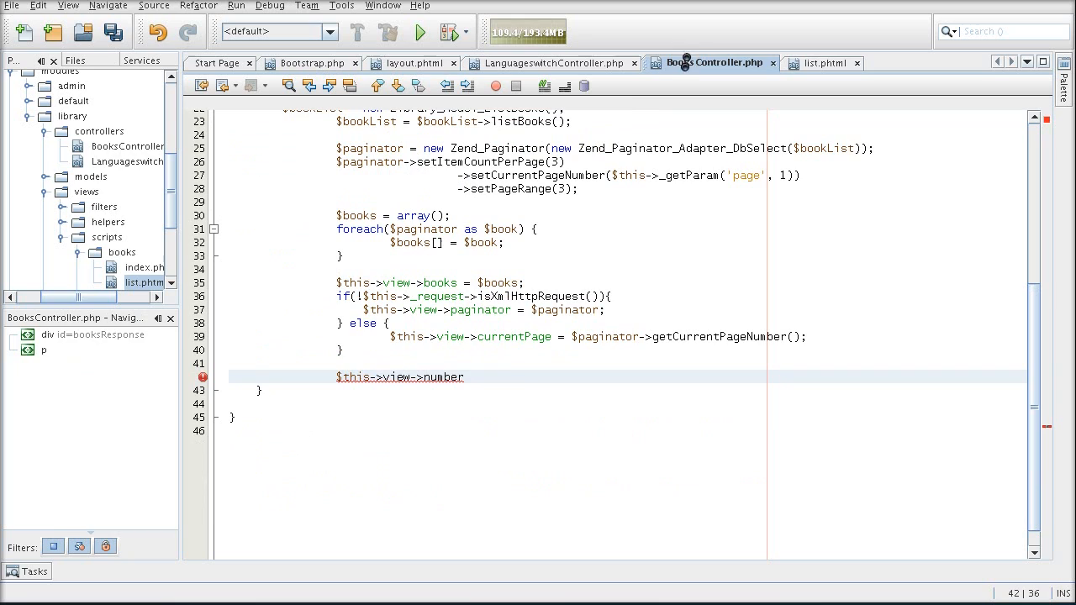
{"action": "left_click", "coordinate": [464, 376]}
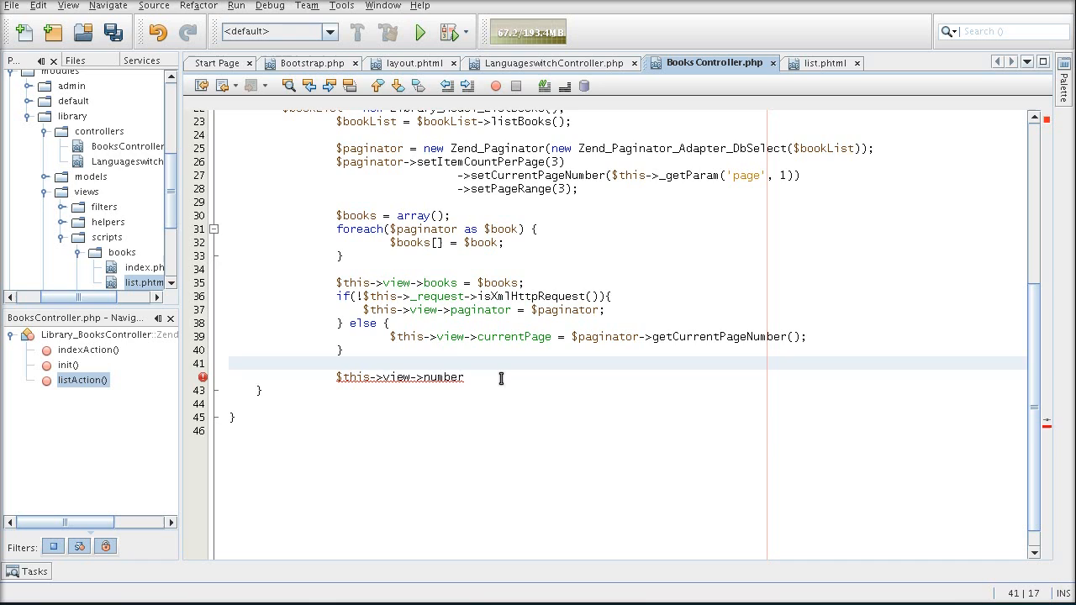
{"action": "double_click", "coordinate": [440, 377]}
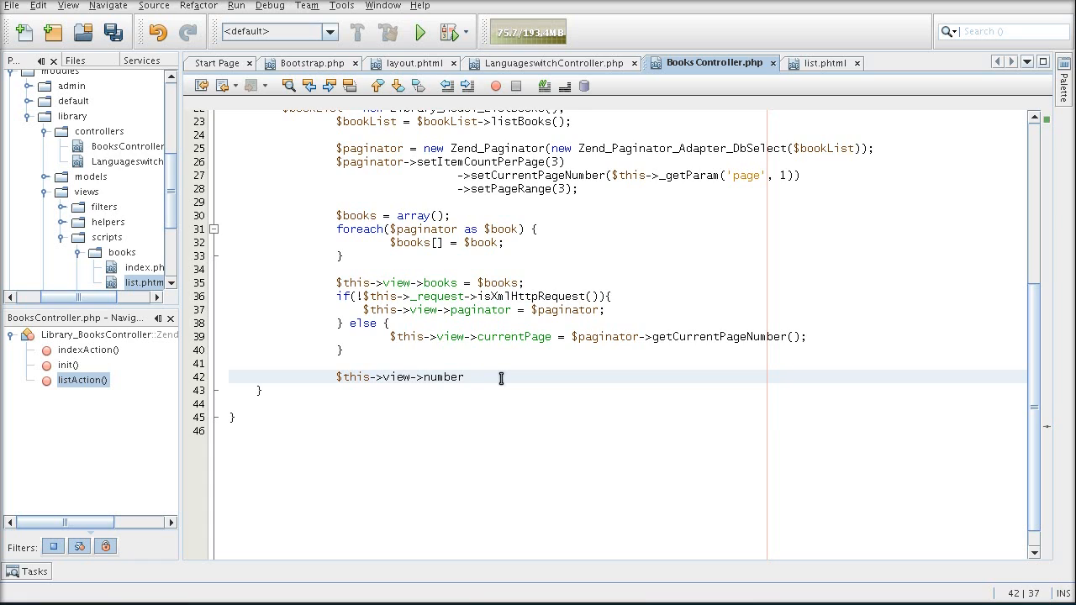
Set $number = 1345.67; and begin $this->view->number = Zend_Loca for locale formatting
{"action": "type", "text": "= Zend"}
{"action": "type", "text": "$nu"}
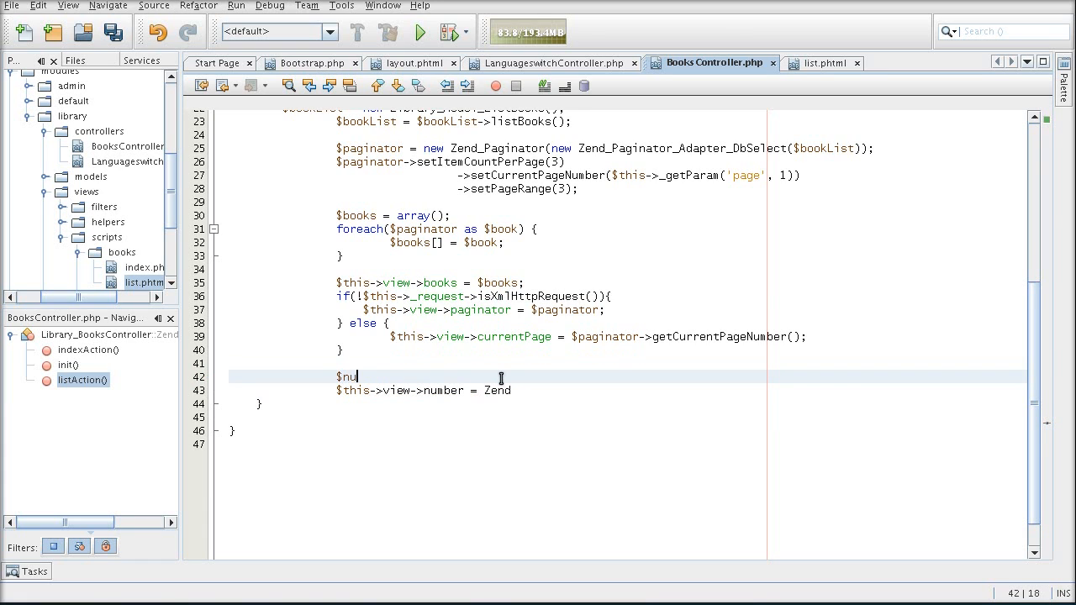
{"action": "type", "text": "mb"}
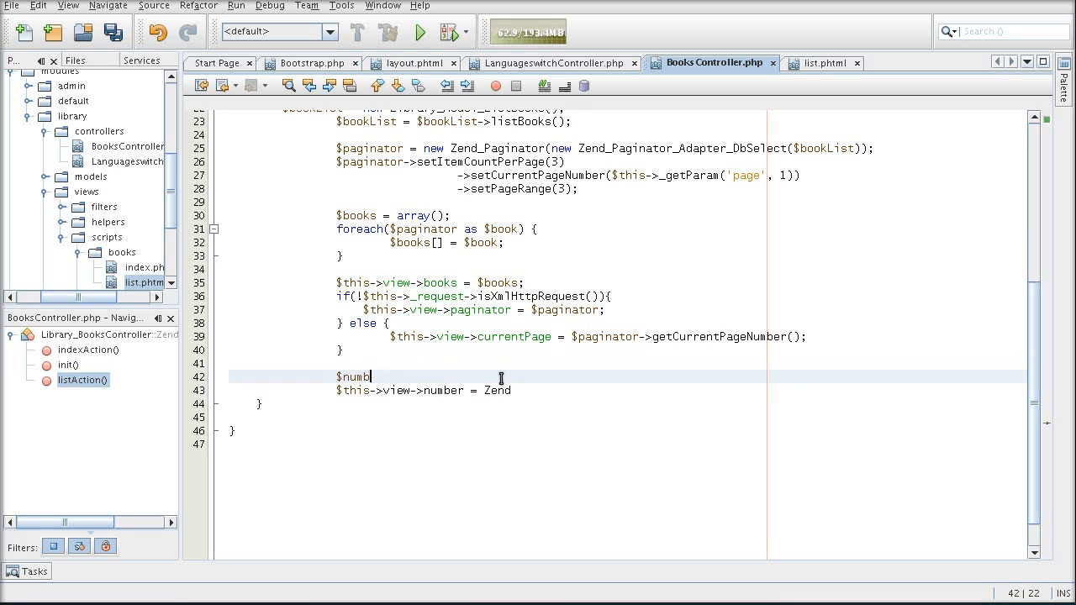
{"action": "type", "text": "er ="}
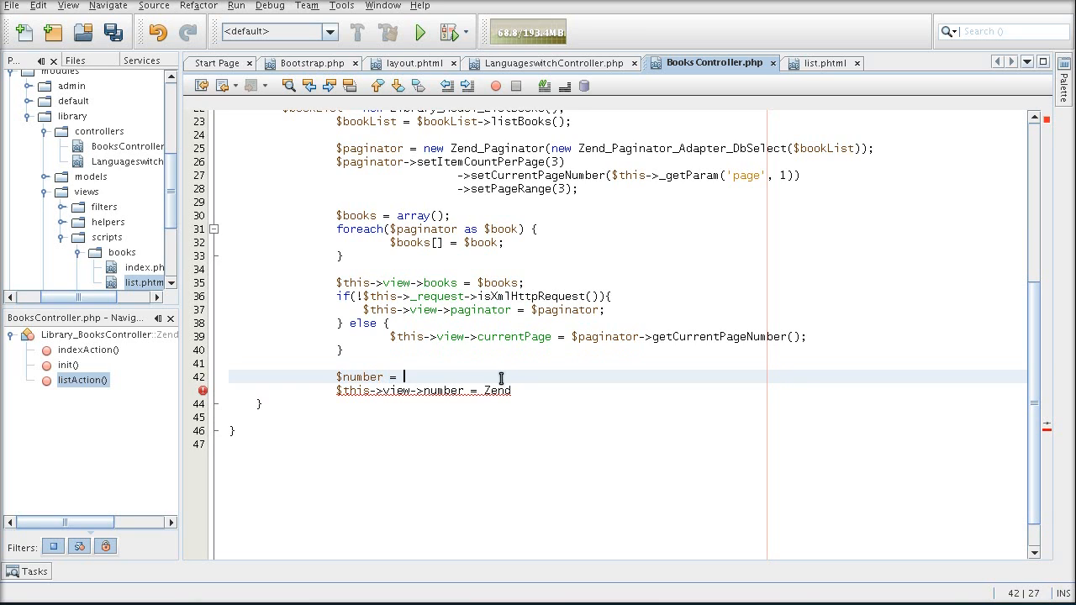
{"action": "type", "text": "1345.6"}
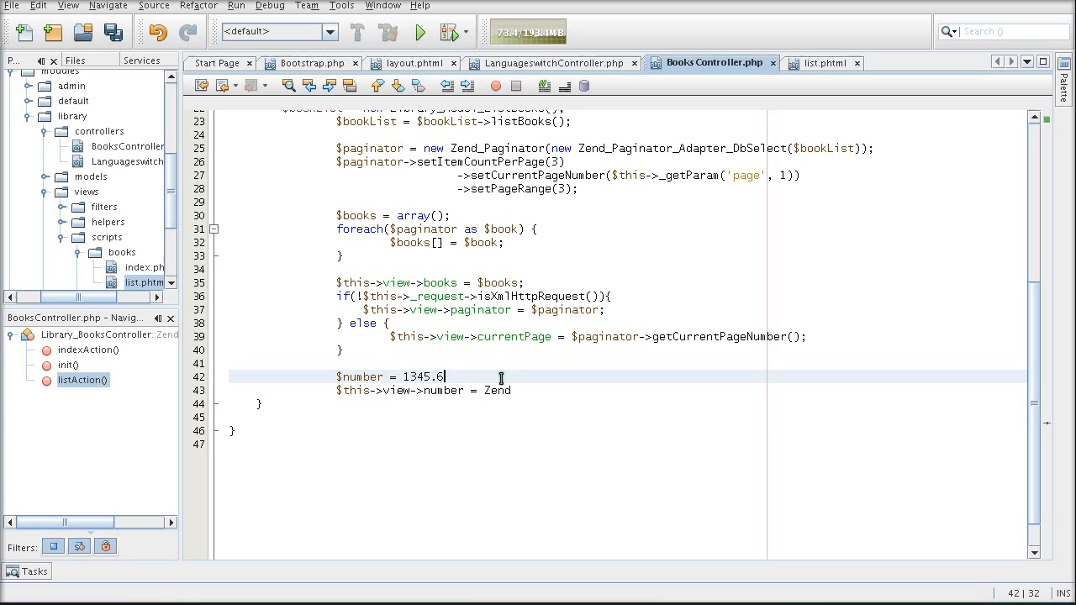
{"action": "type", "text": "7;"}
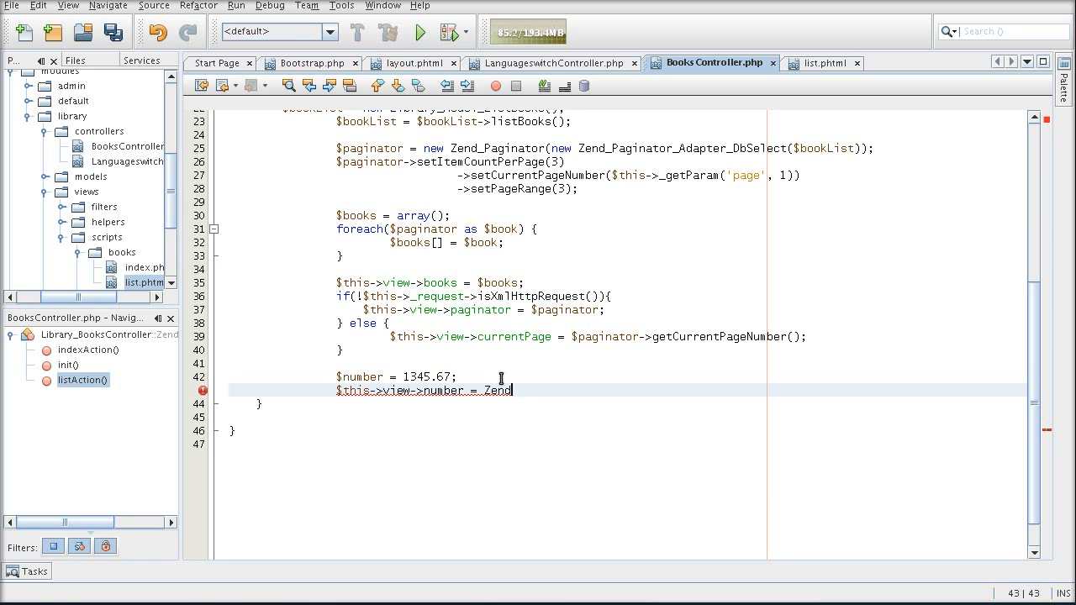
{"action": "key", "text": "BackSpace"}
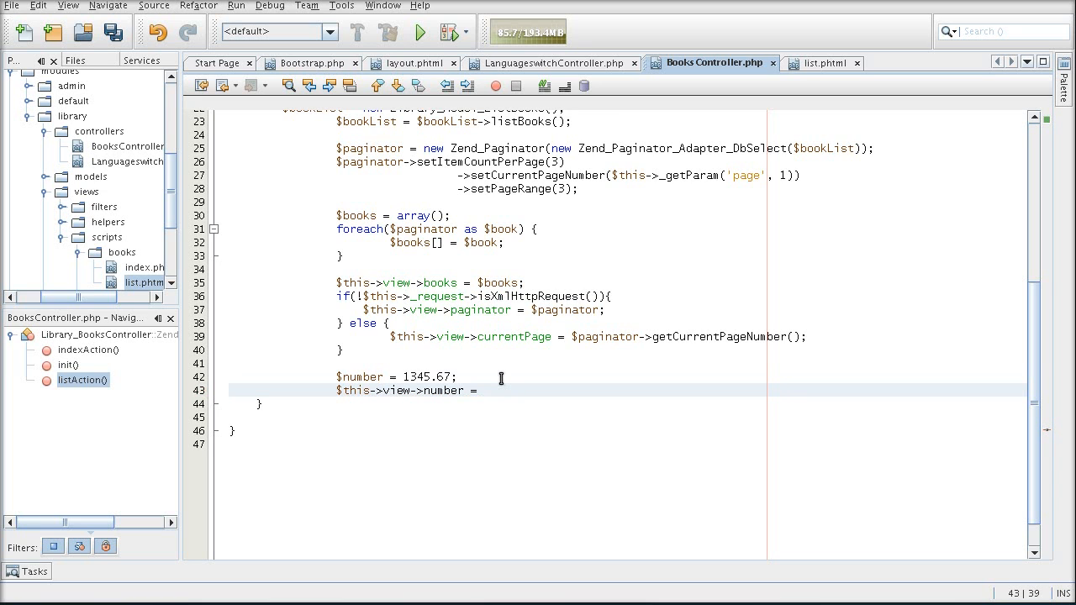
{"action": "type", "text": "$number;"}
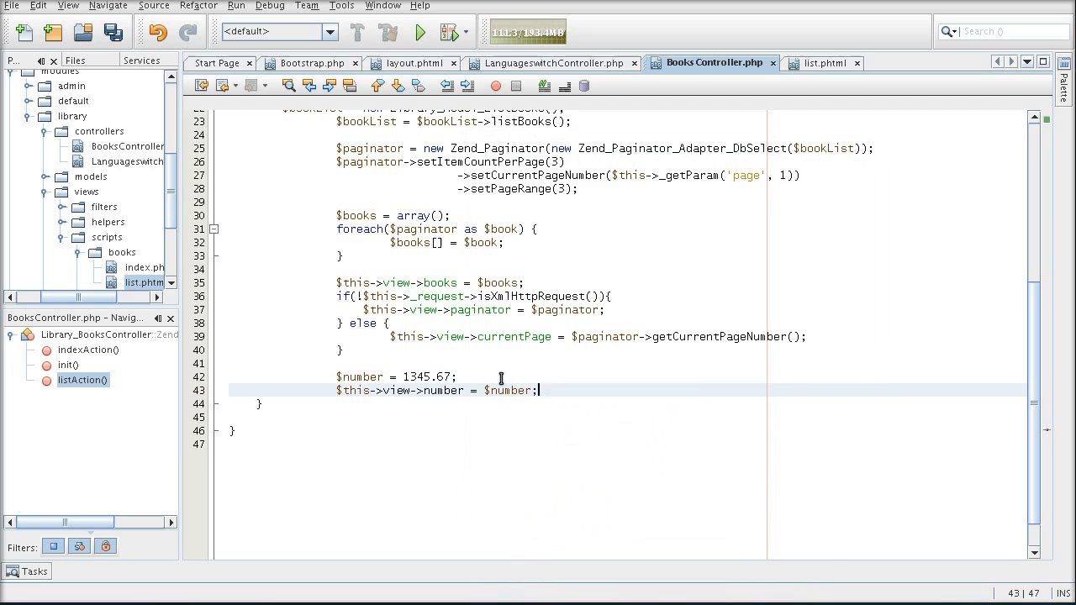
{"action": "key", "text": "BackSpace"}
{"action": "type", "text": "Zend_Loca"}
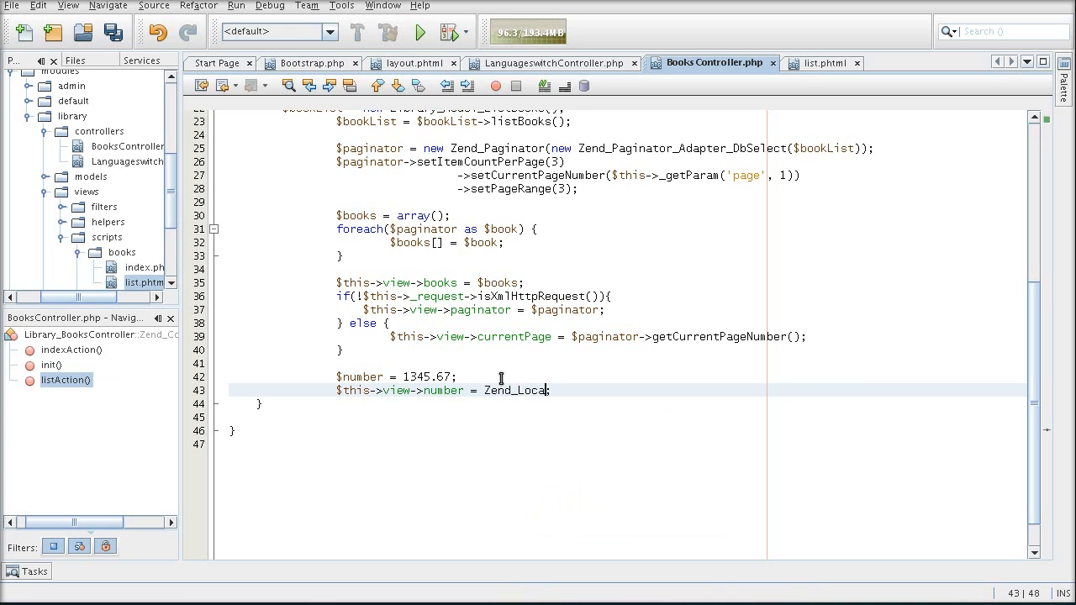
Call Zend_Locale_Format::toNumber on $number, continuing its arguments on a new line
{"action": "type", "text": "_Format"}
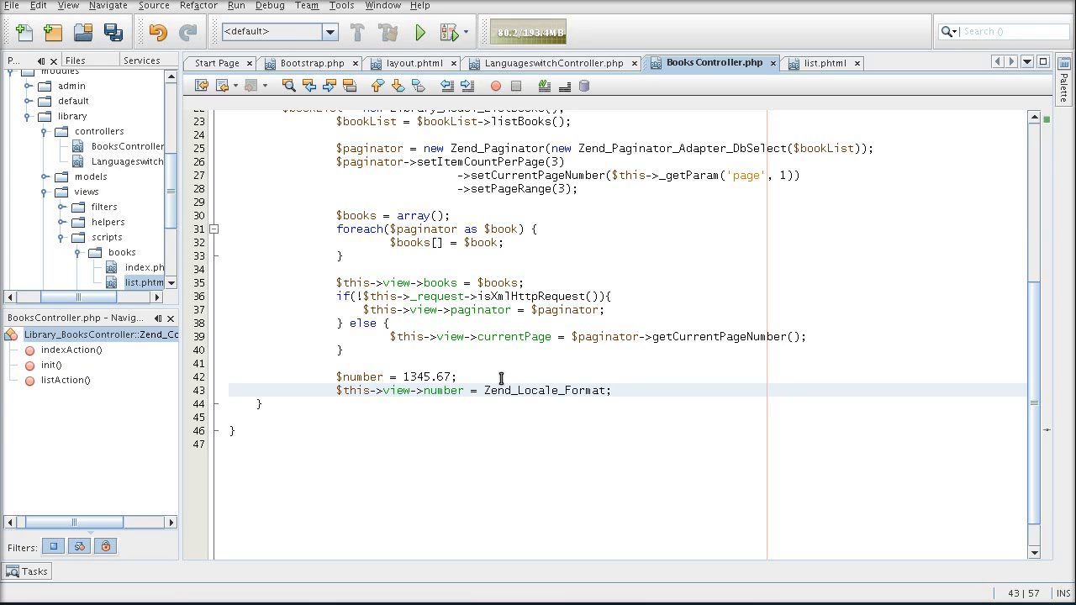
{"action": "type", "text": "::to"}
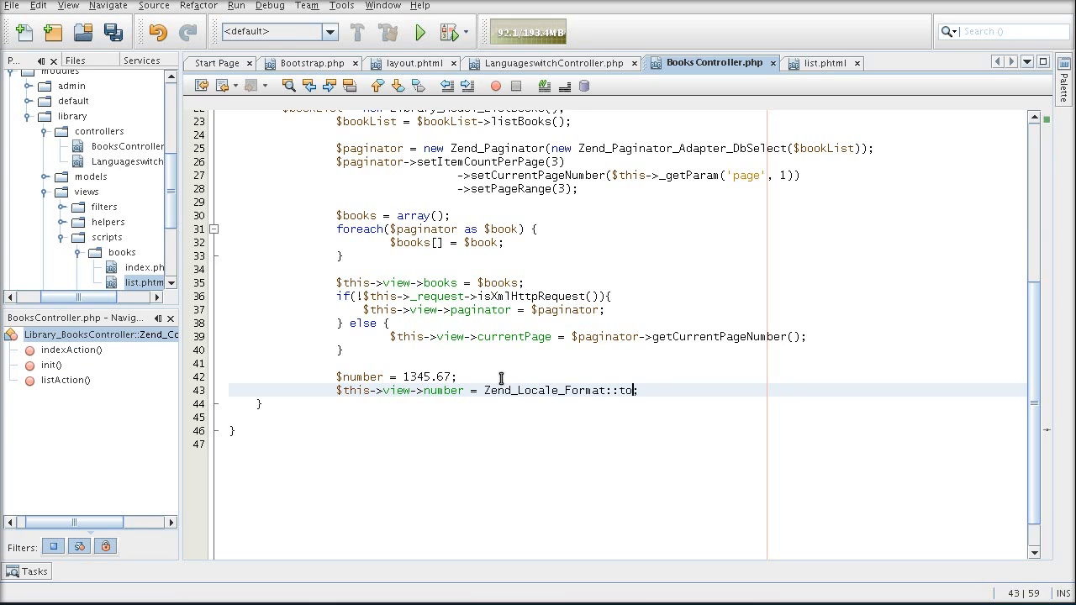
{"action": "type", "text": "Number;"}
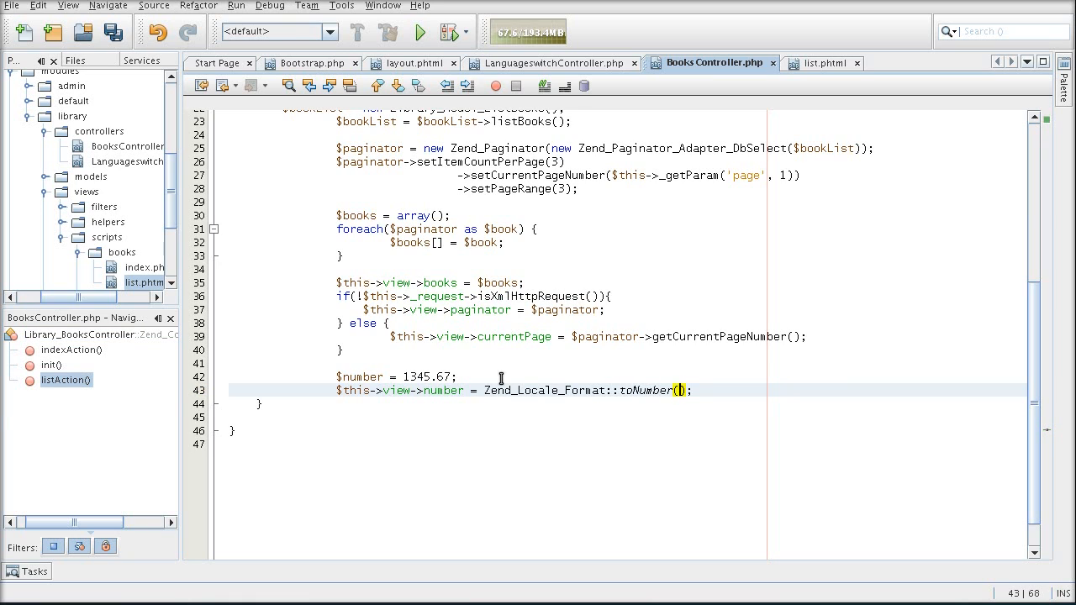
{"action": "type", "text": "$number"}
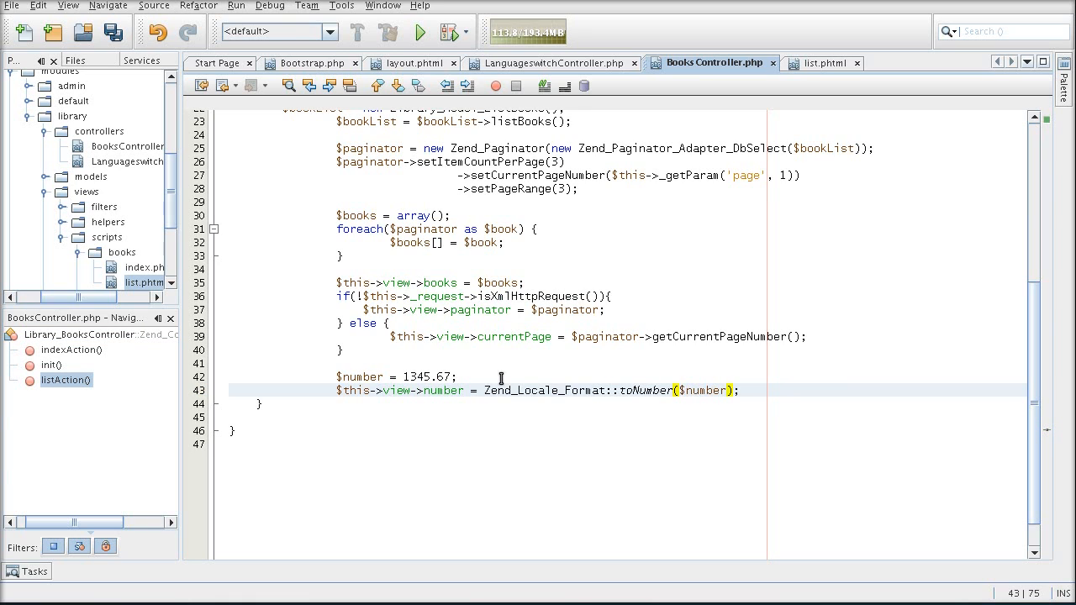
{"action": "type", "text": ","}
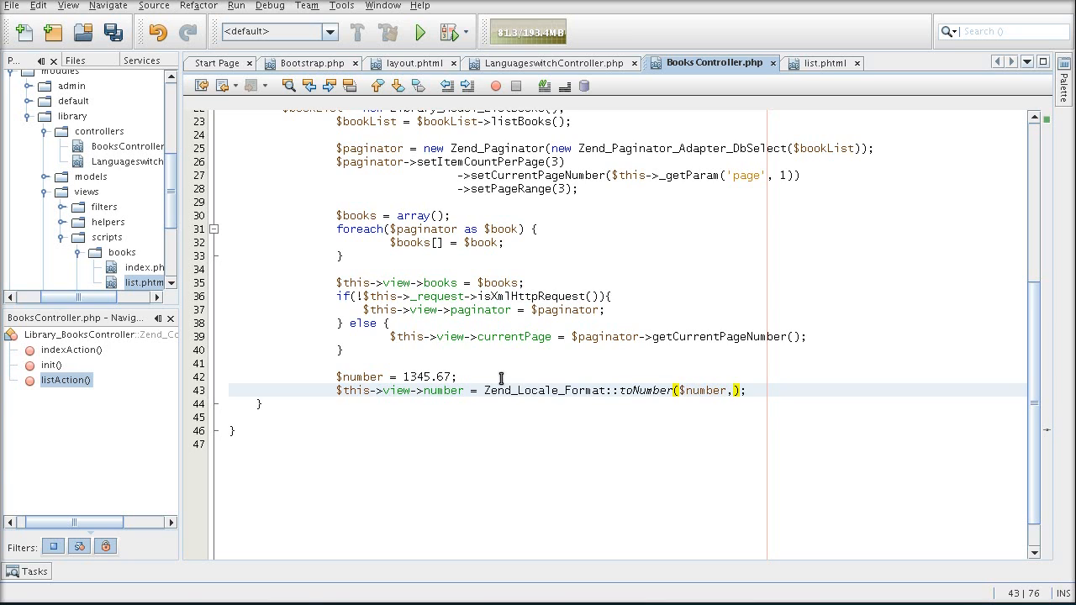
{"action": "key", "text": "Enter"}
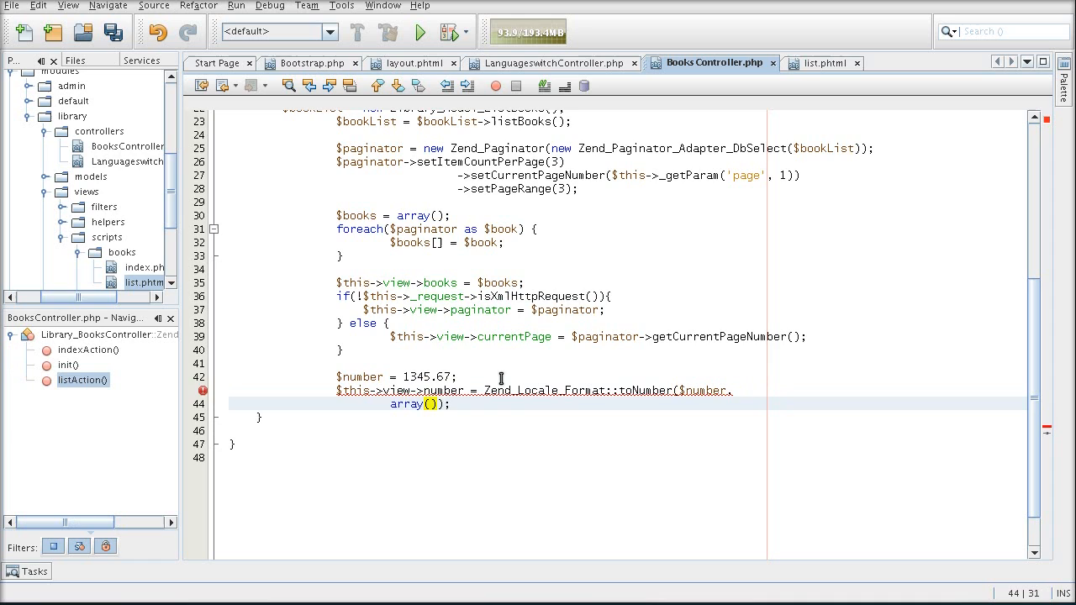
Pass array('precision' => 2, 'locale' => Zend_Registry::get(...)) as the toNumber options
{"action": "type", "text": "'precision' =>"}
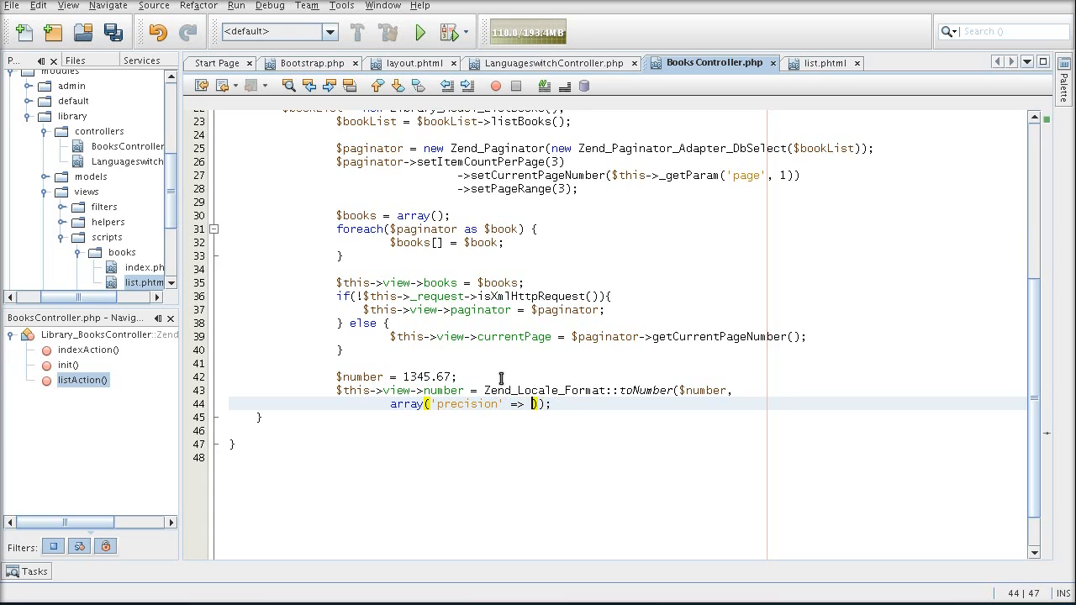
{"action": "type", "text": "2,"}
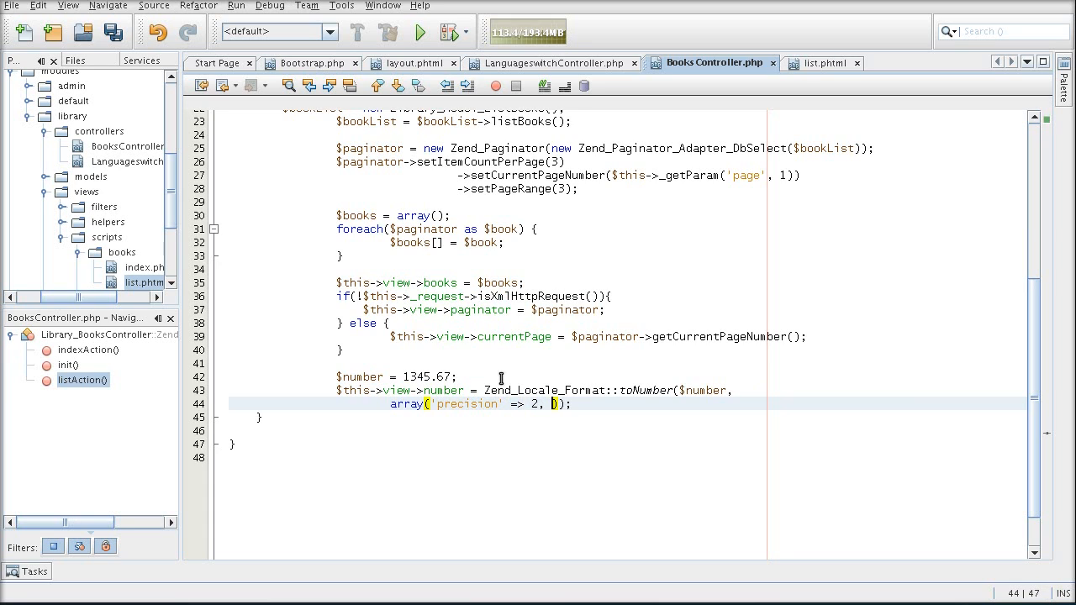
{"action": "type", "text": "'locale' =>"}
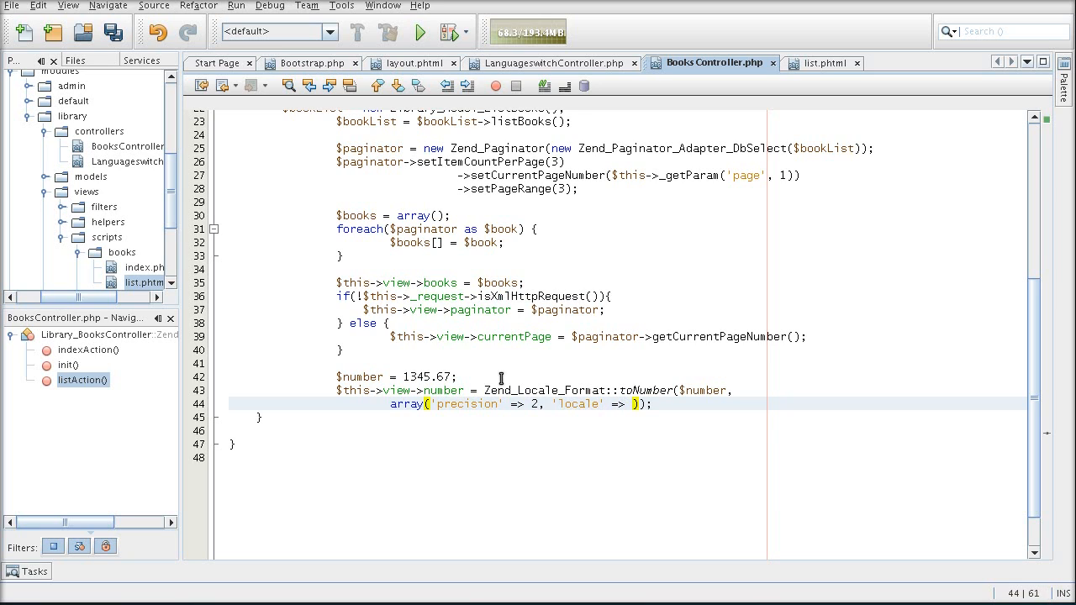
{"action": "type", "text": "Zend"}
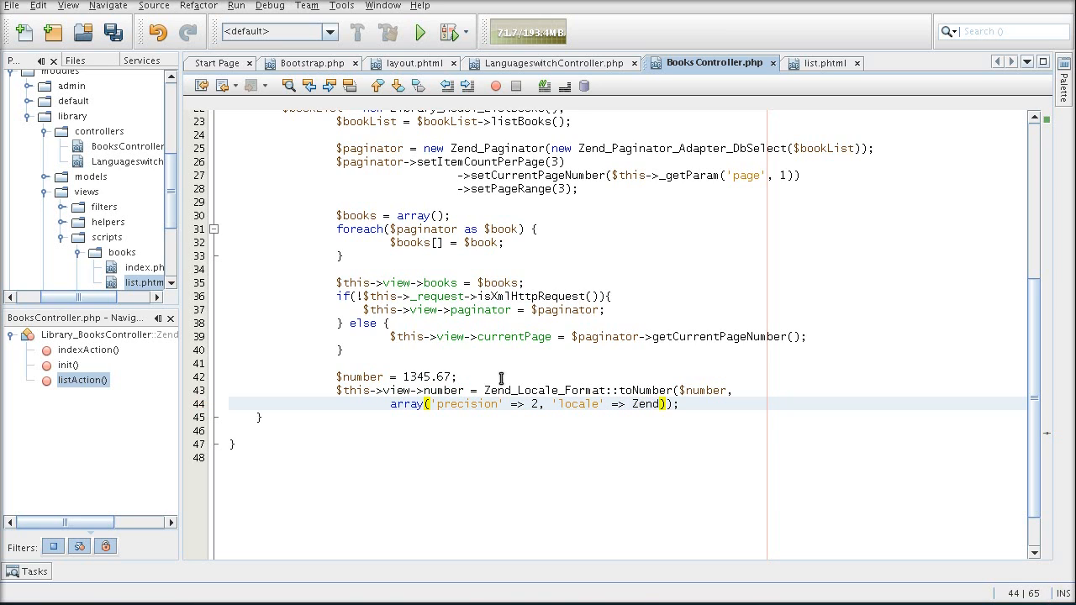
{"action": "type", "text": "_Registry:"}
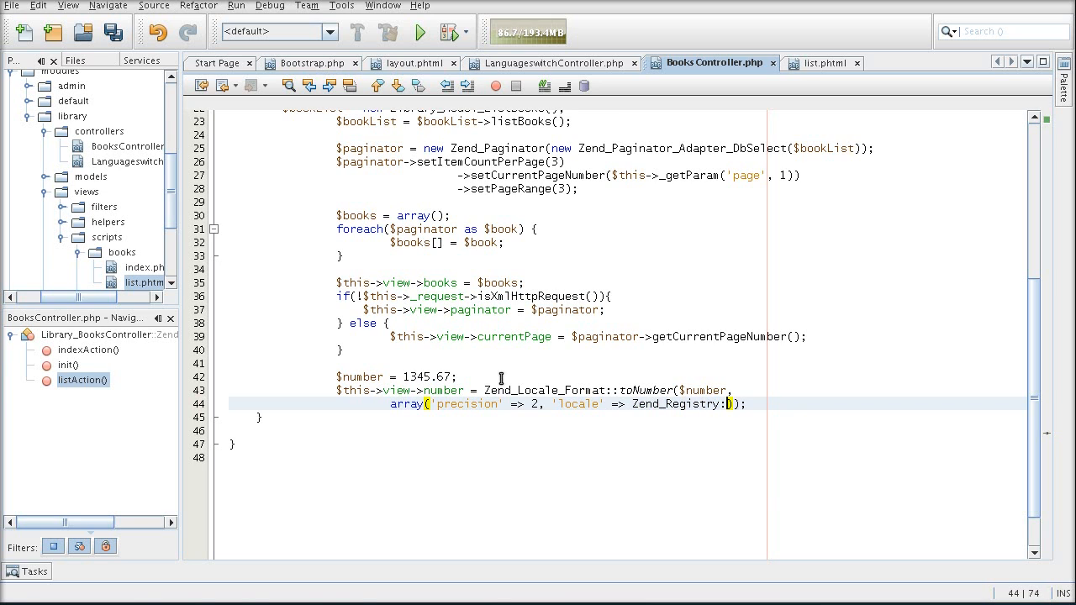
{"action": "type", "text": "get"}
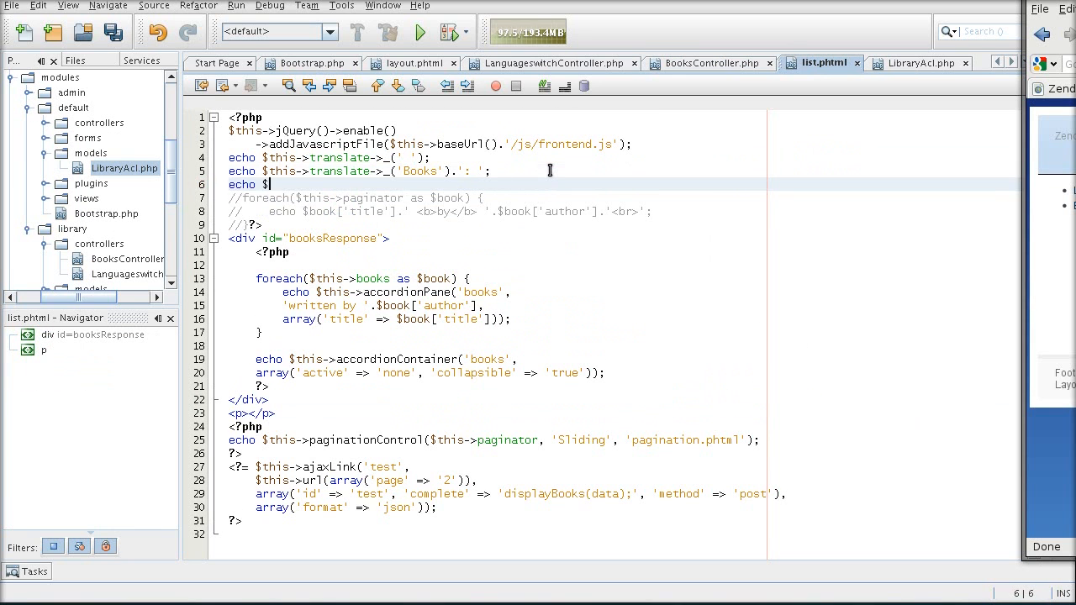
Echo $this->number after the Books label in list.phtml and save
{"action": "type", "text": "$this->number"}
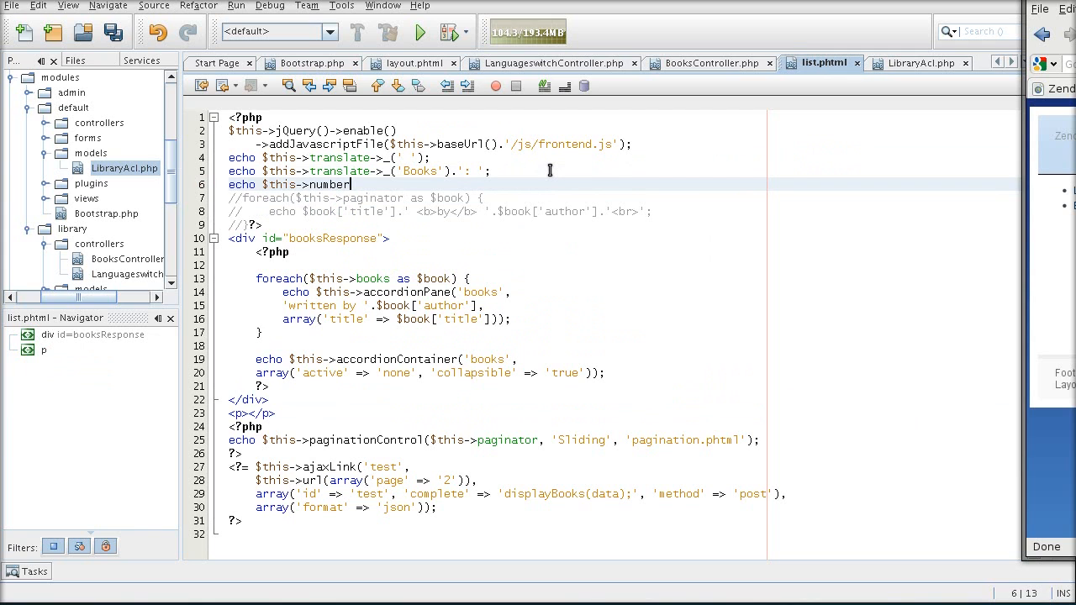
{"action": "key", "text": "ctrl+s"}
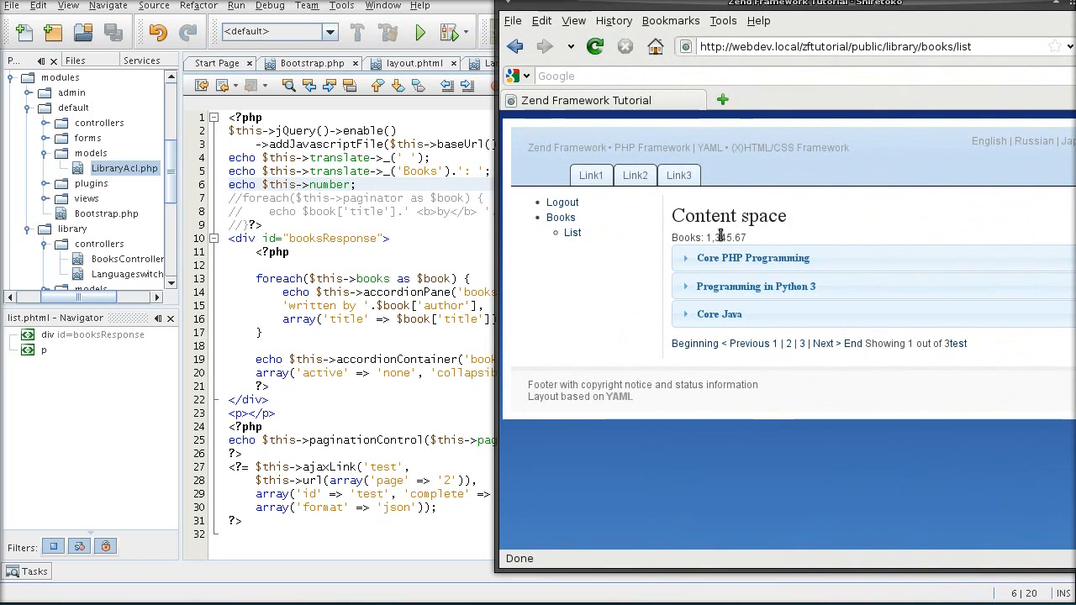
Switch the books page to Russian to see 1 345,67, then back to English
{"action": "left_click", "coordinate": [1034, 141]}
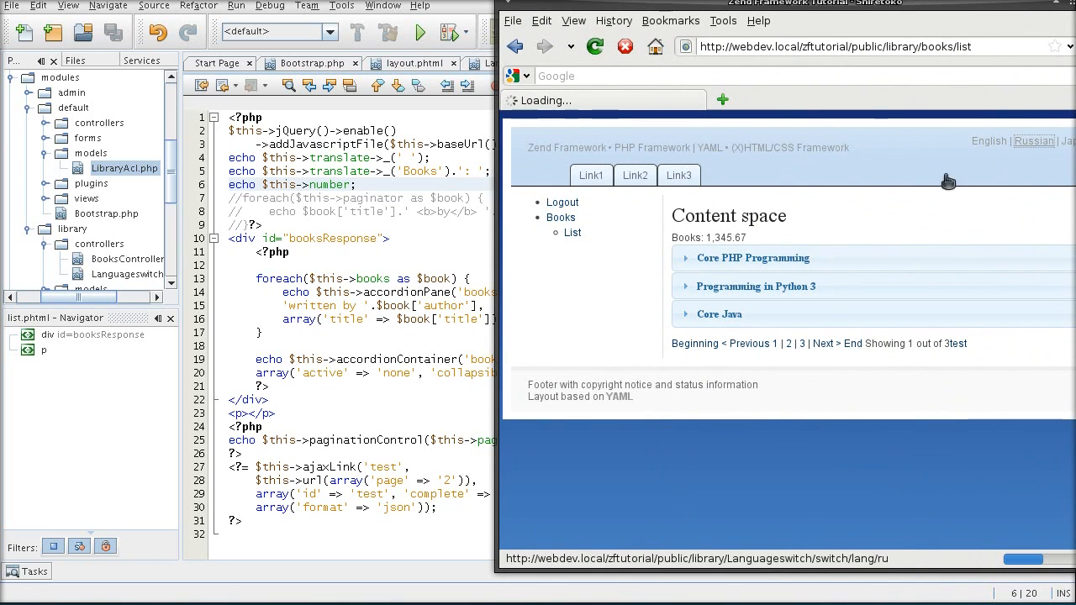
{"action": "left_click", "coordinate": [1034, 141]}
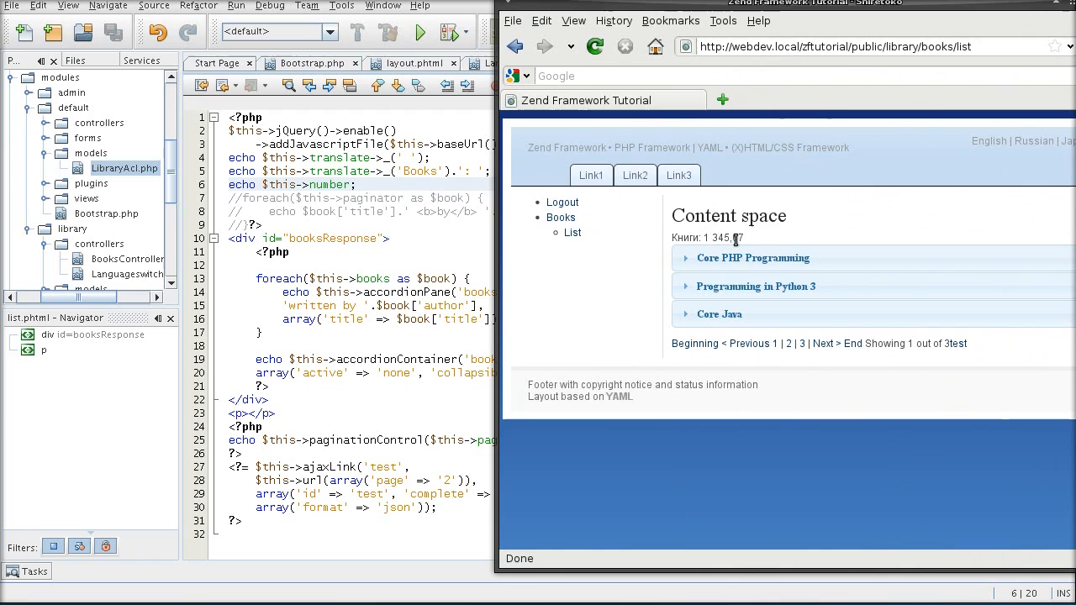
{"action": "left_click", "coordinate": [989, 142]}
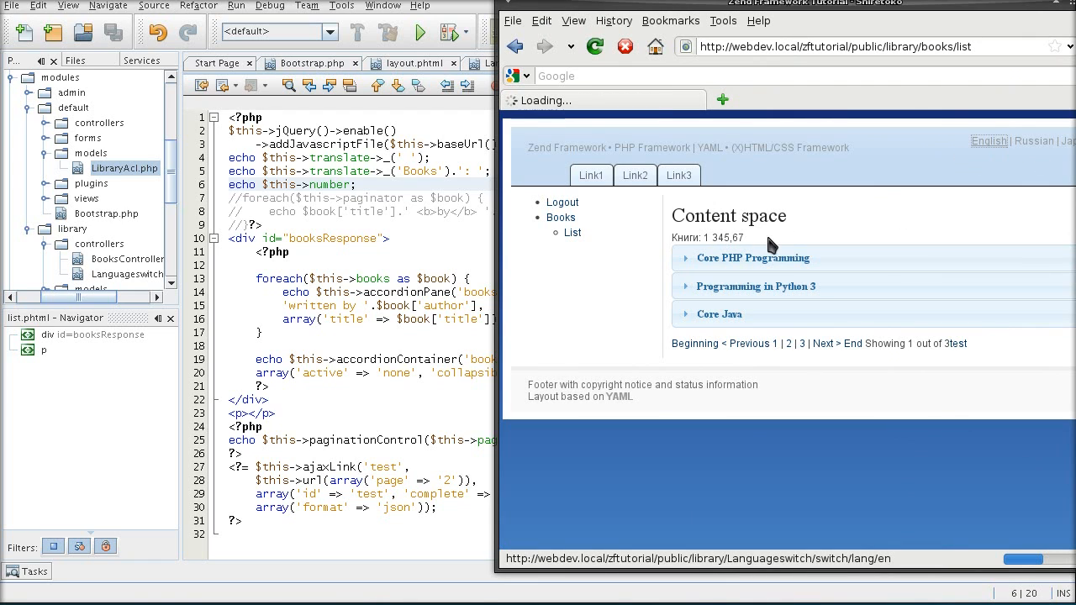